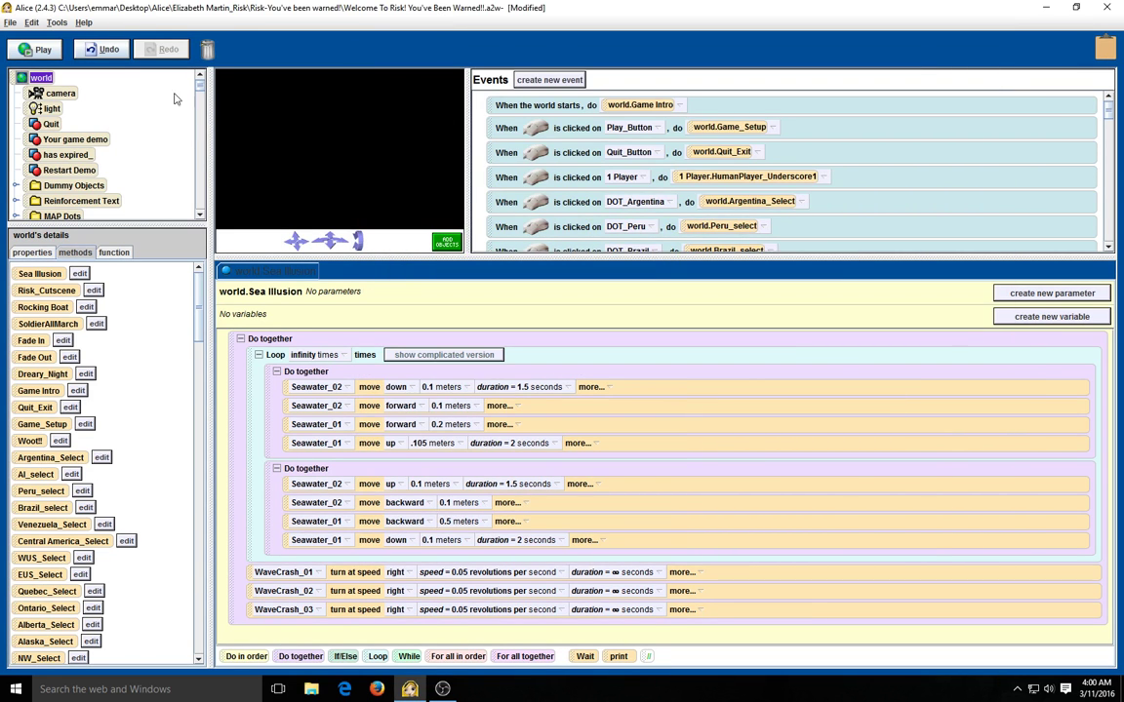
# Run the Risk world from the Alice toolbar's Play button
pyautogui.click(34, 49)
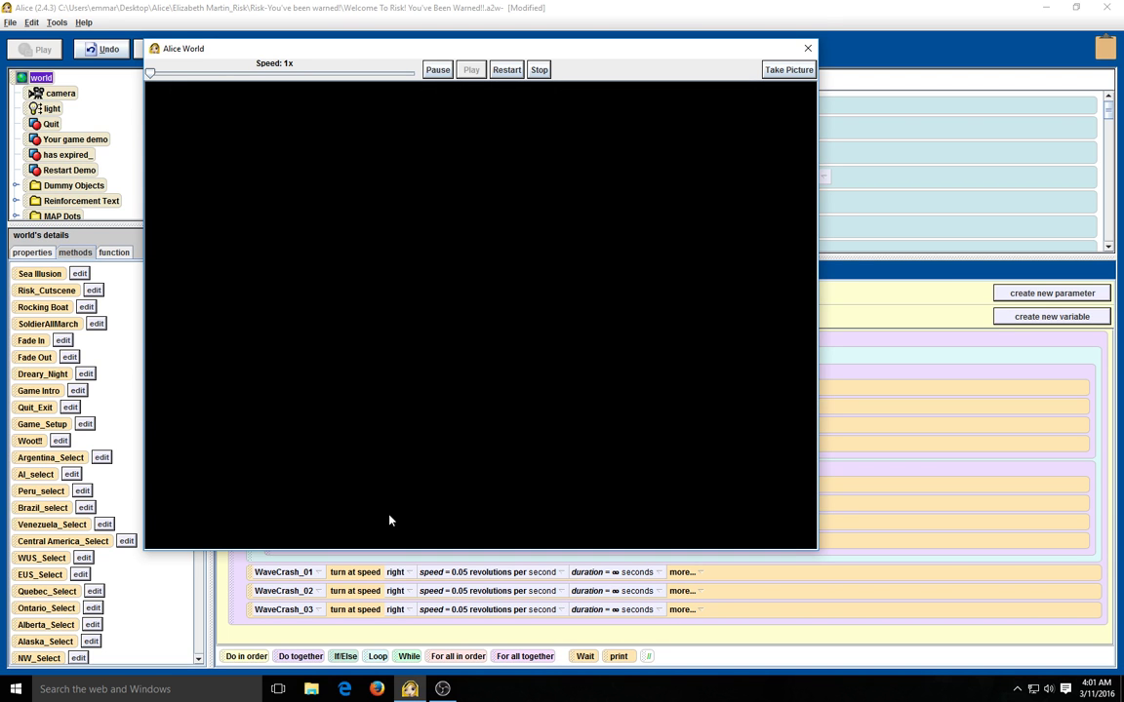
# Let the intro load until the RISK title screen shows PLAY and QUIT
pyautogui.click(472, 70)
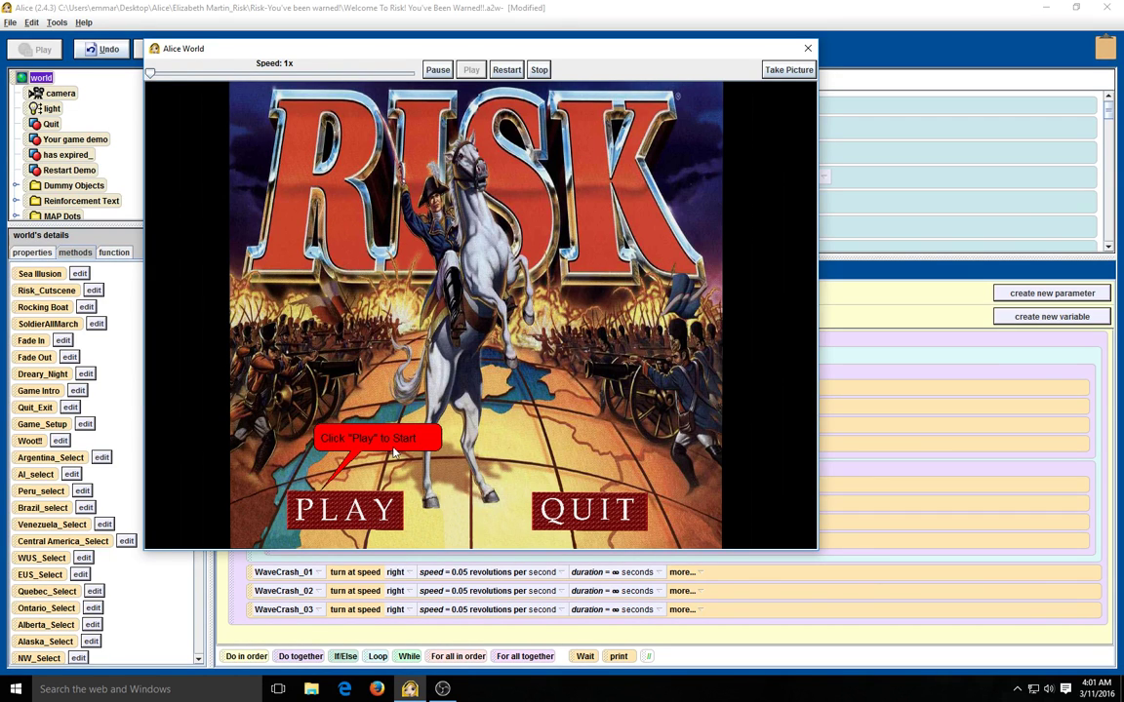
pyautogui.moveTo(420, 480)
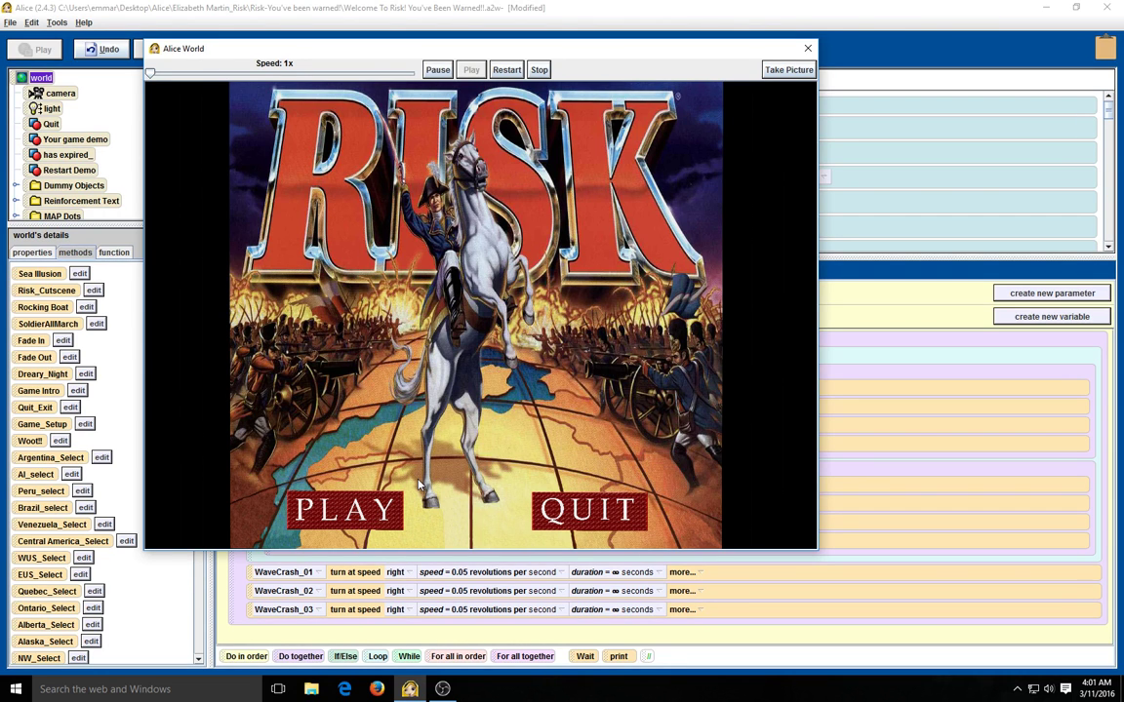
pyautogui.moveTo(419, 485)
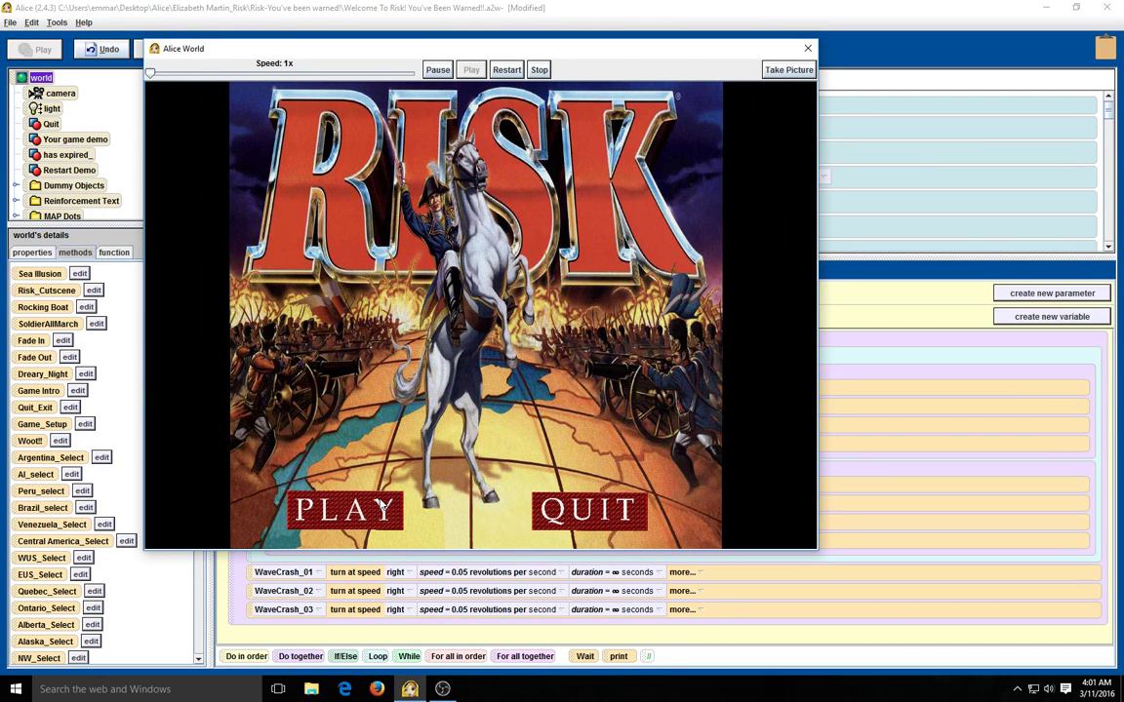
pyautogui.moveTo(567, 268)
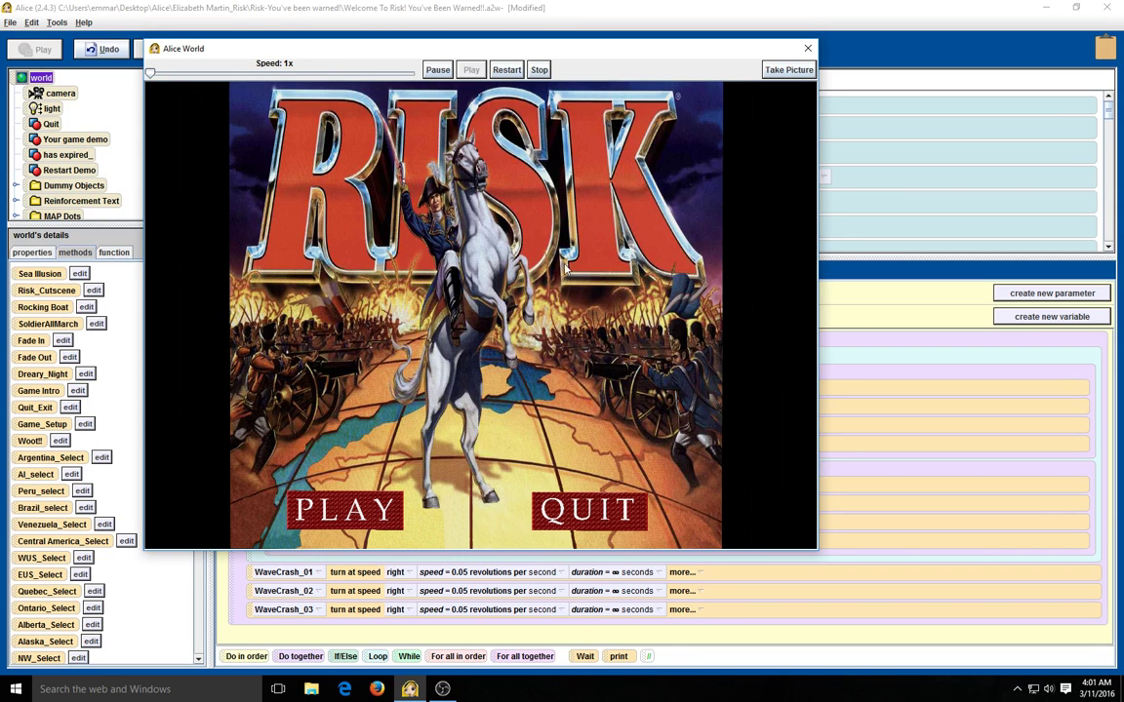
pyautogui.moveTo(452, 404)
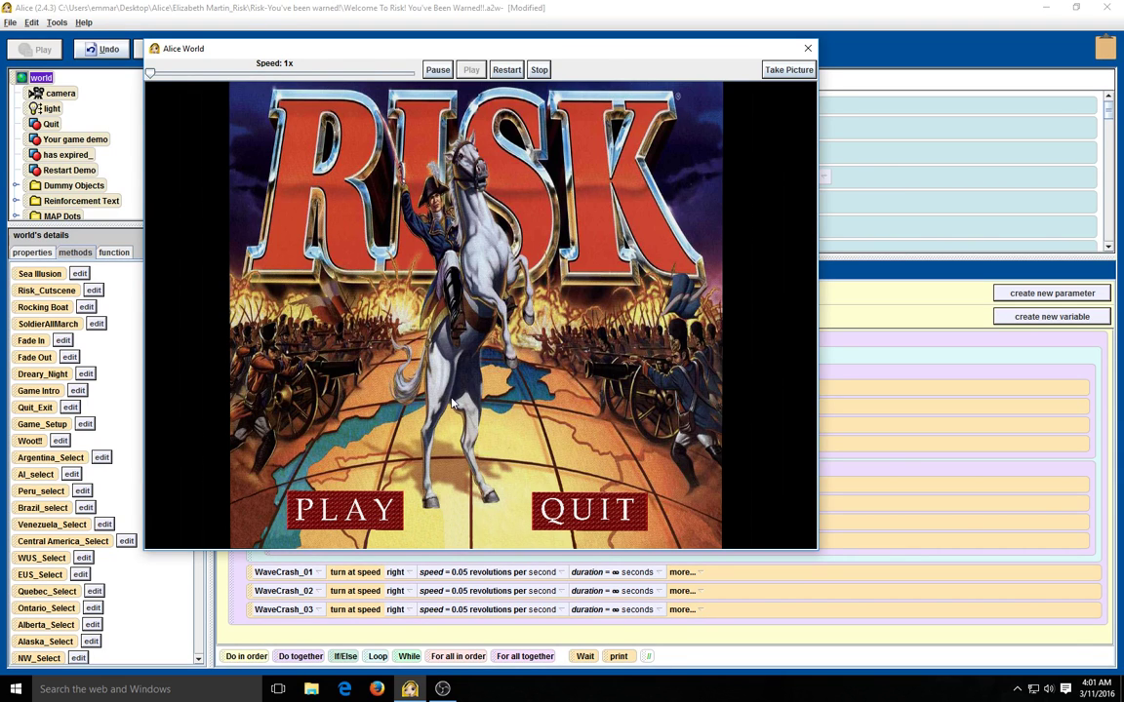
pyautogui.moveTo(419, 459)
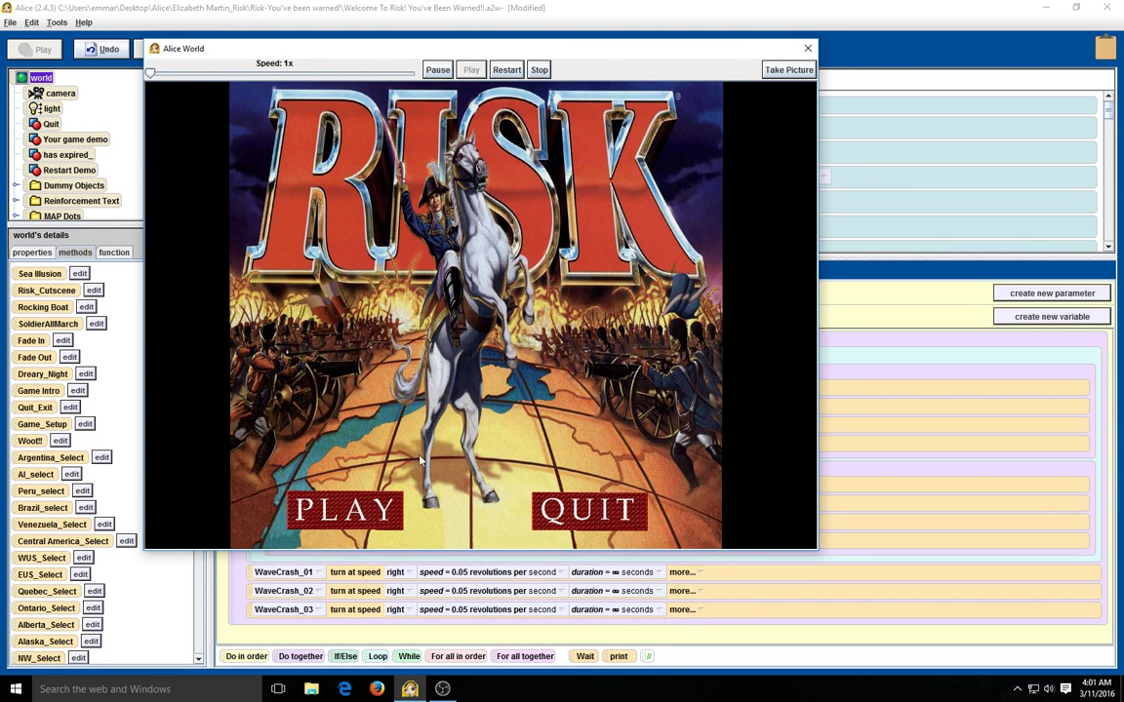
pyautogui.moveTo(333, 436)
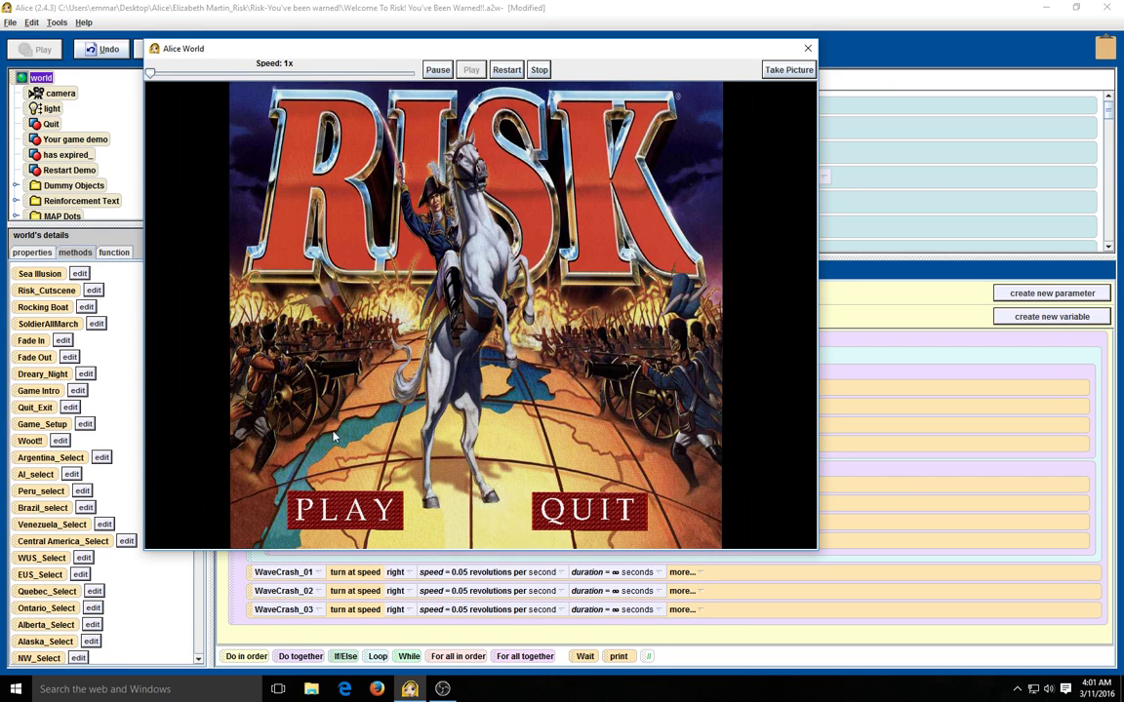
pyautogui.moveTo(359, 499)
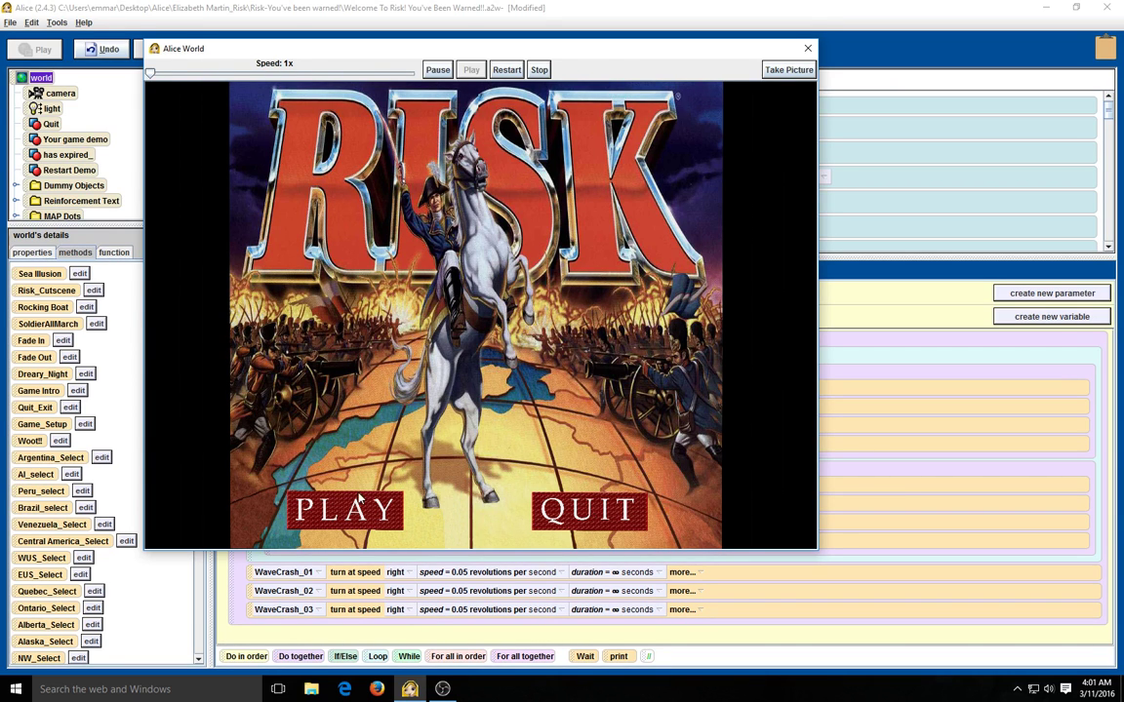
pyautogui.moveTo(454, 472)
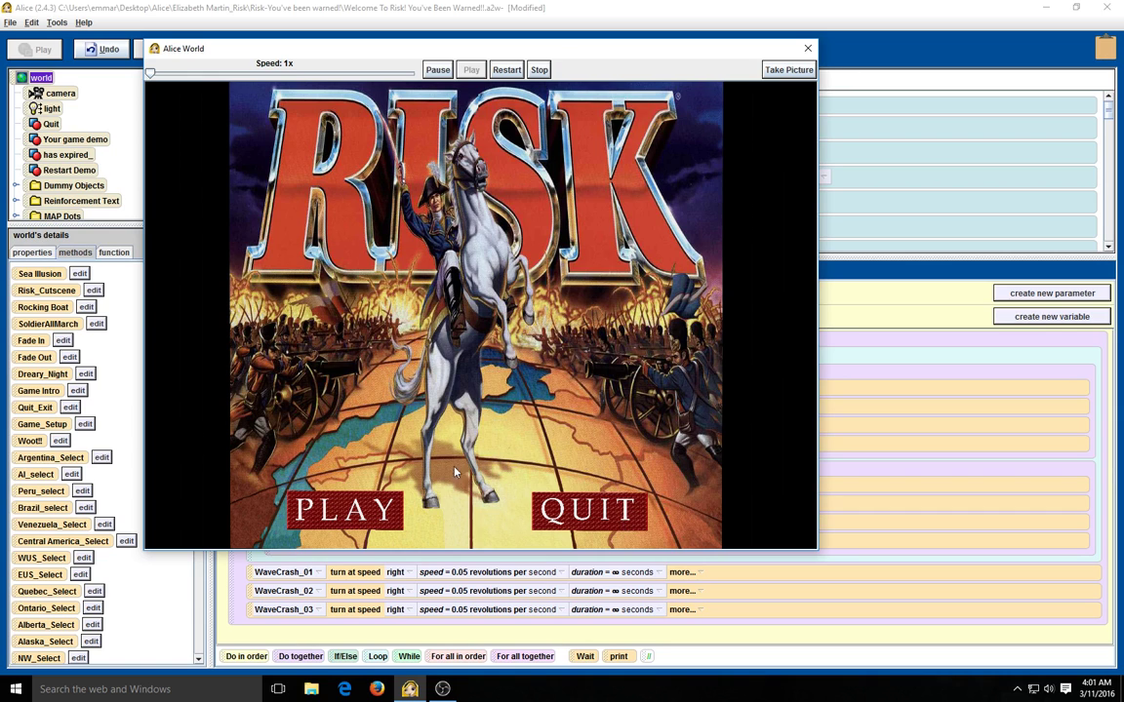
pyautogui.moveTo(329, 514)
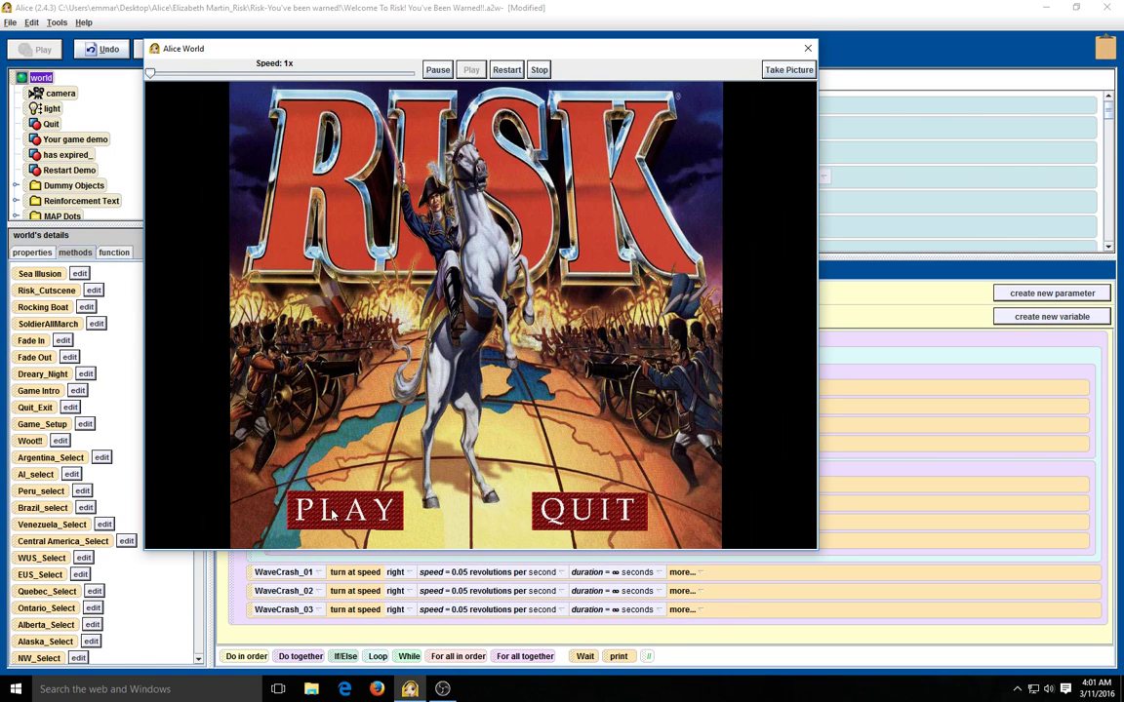
pyautogui.moveTo(368, 477)
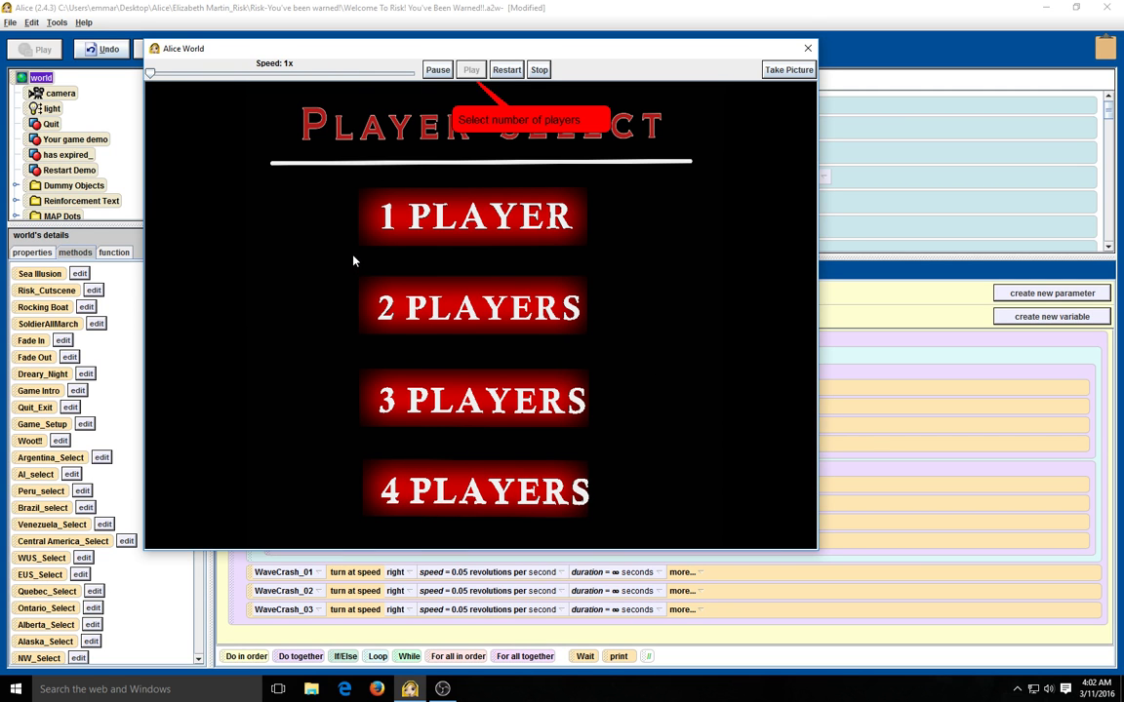
pyautogui.moveTo(615, 250)
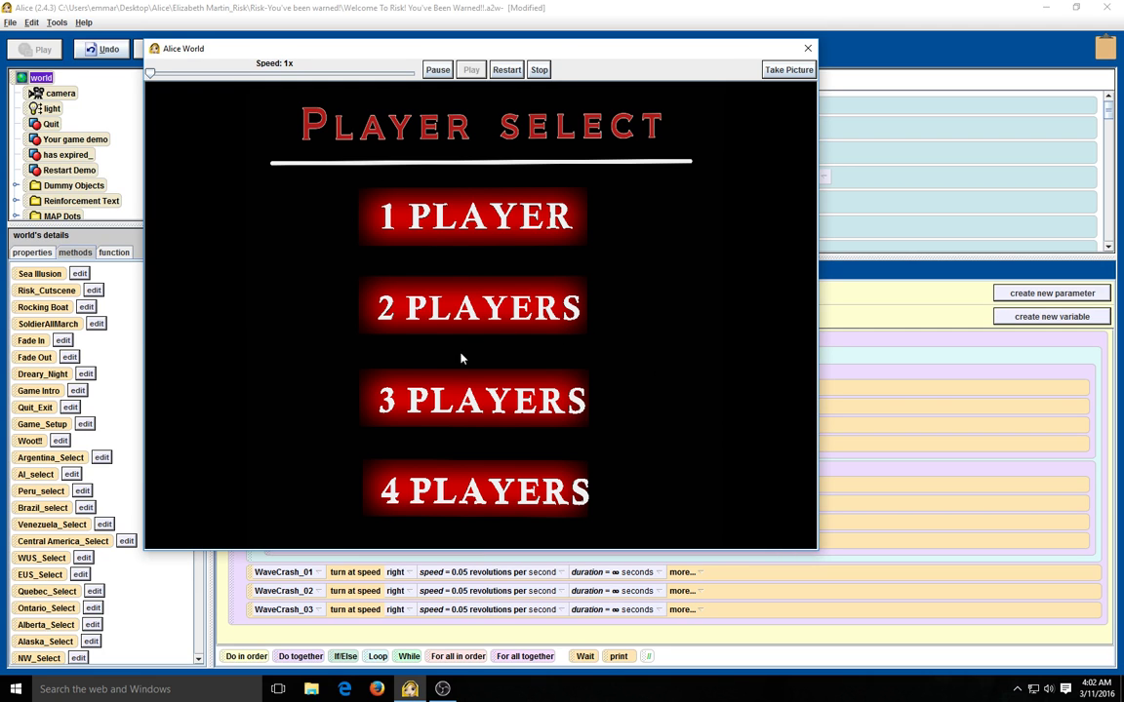
pyautogui.moveTo(436, 322)
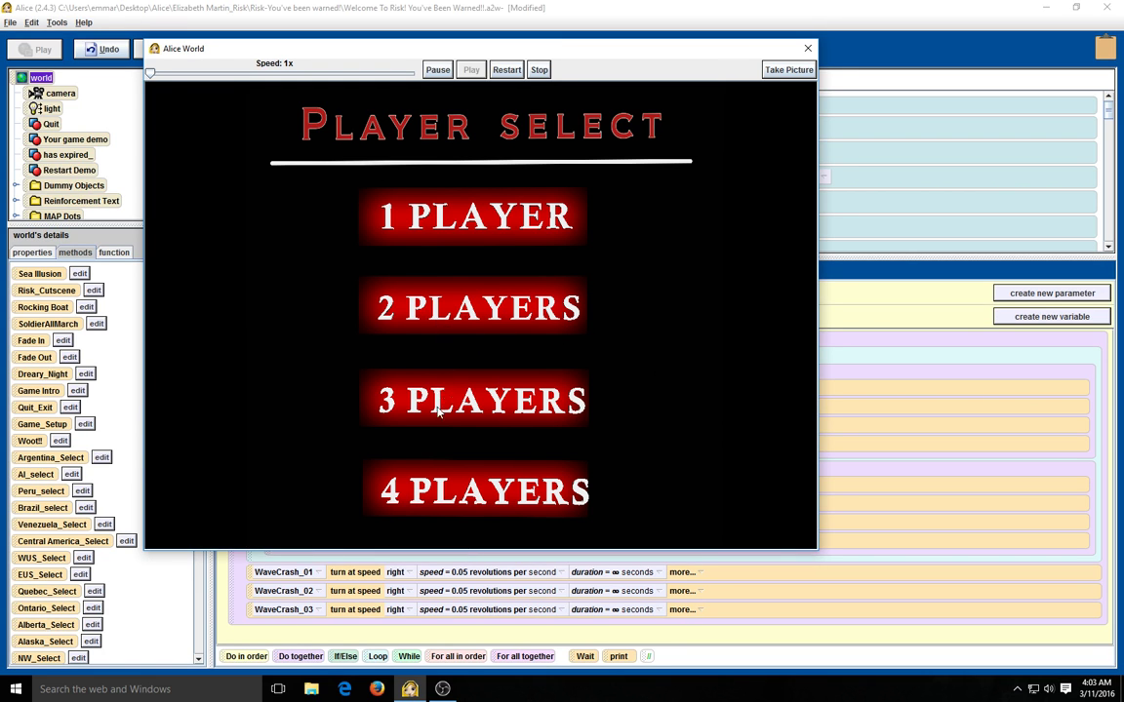
pyautogui.moveTo(418, 222)
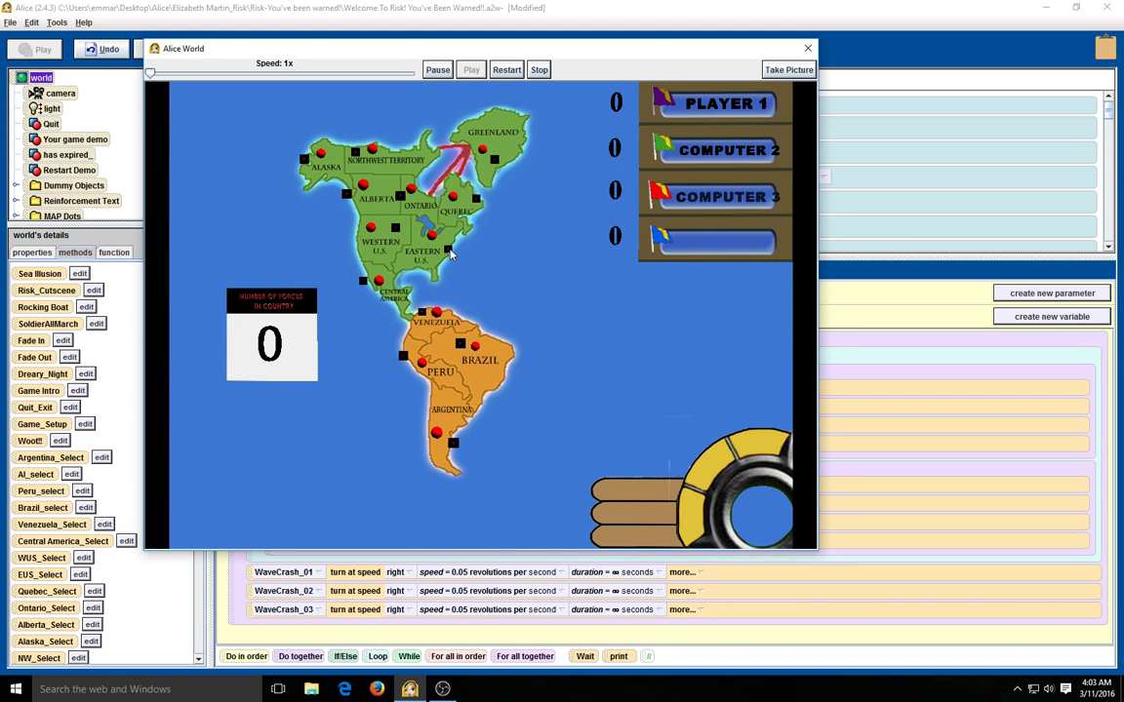
# Wait for COMPUTER 4 and the ATTACK panel to load on the map board
pyautogui.click(722, 242)
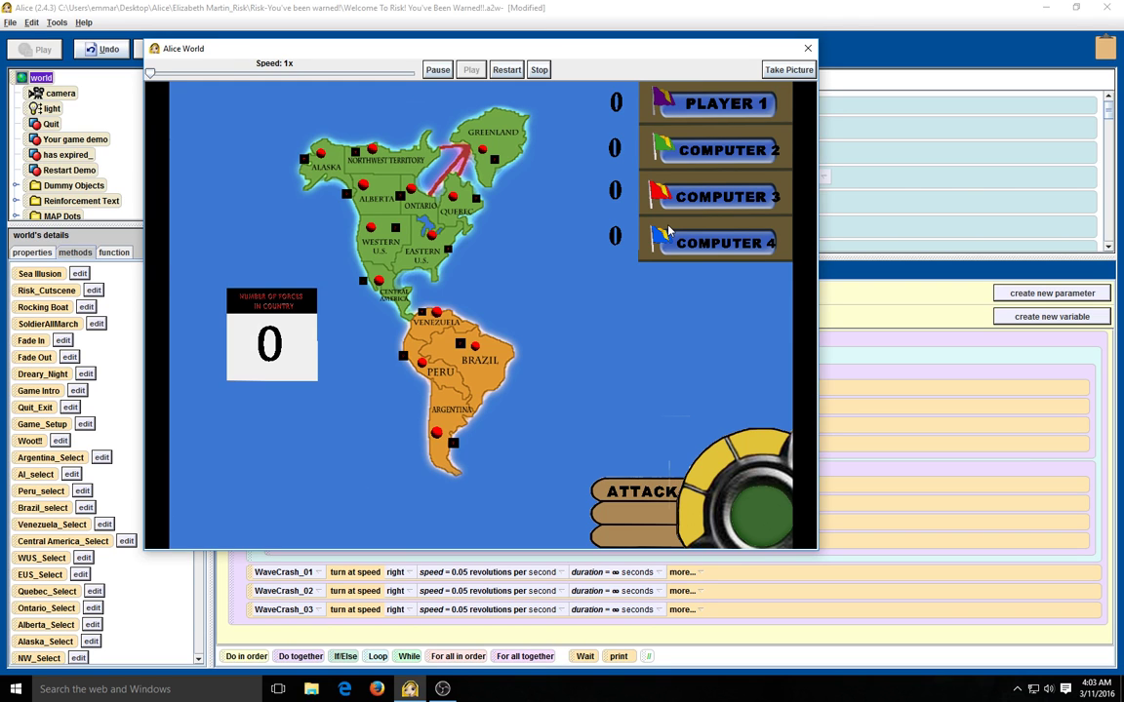
pyautogui.moveTo(661, 207)
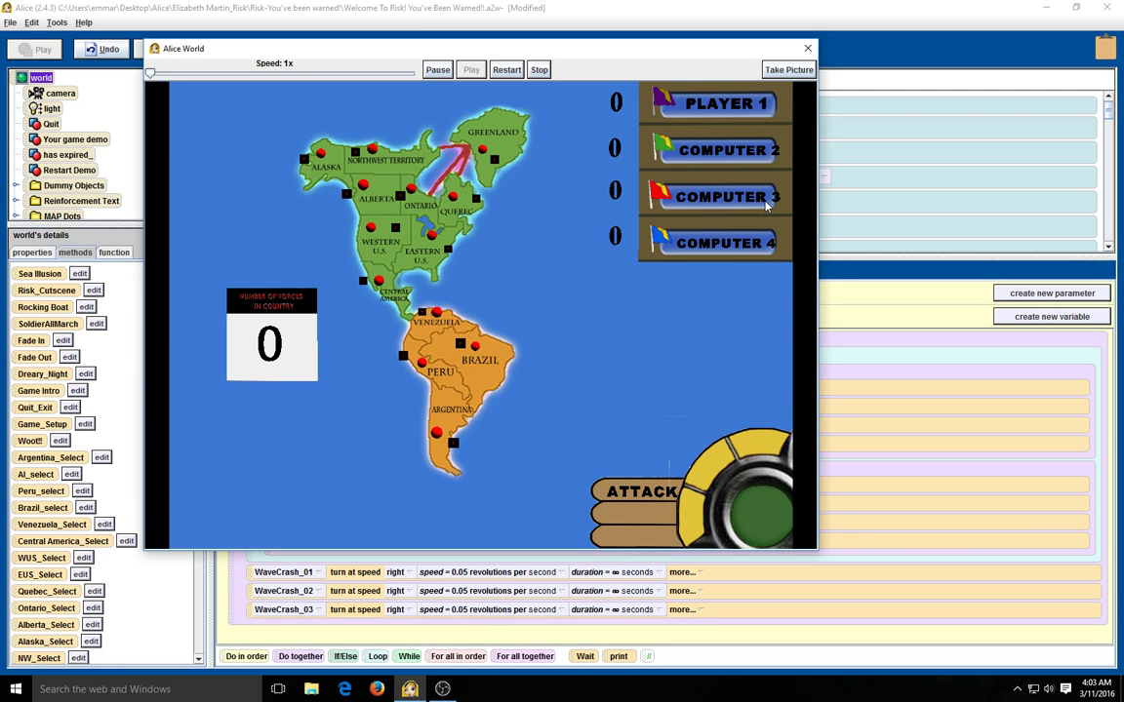
pyautogui.moveTo(700, 156)
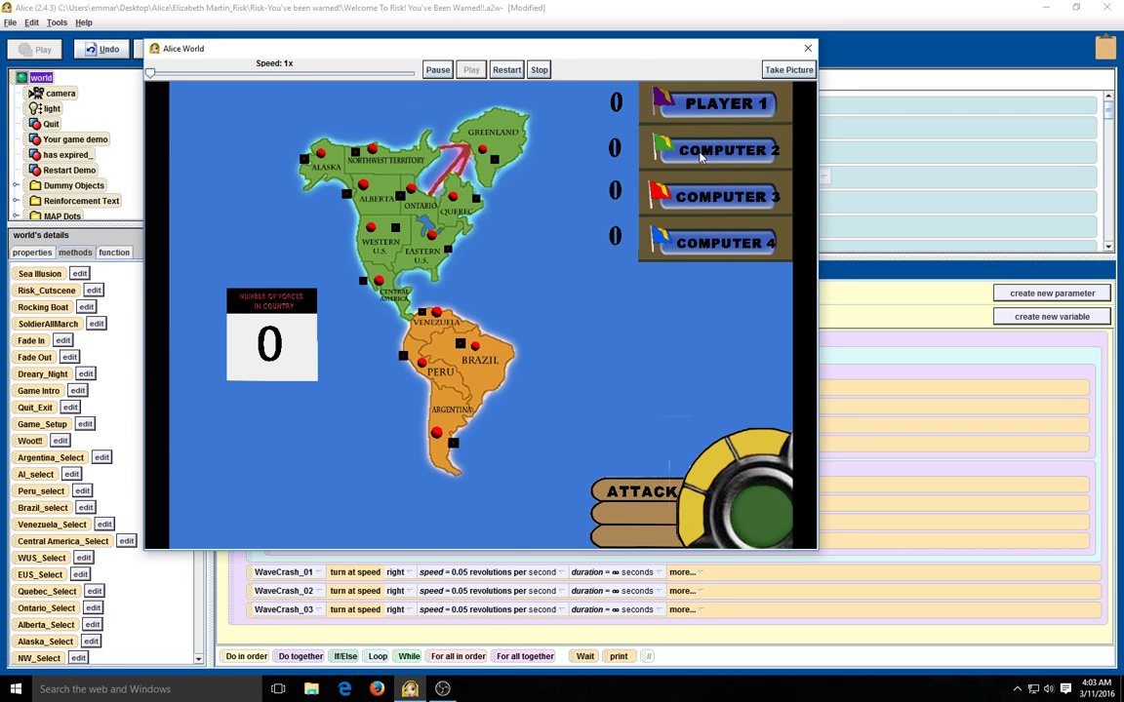
pyautogui.moveTo(734, 202)
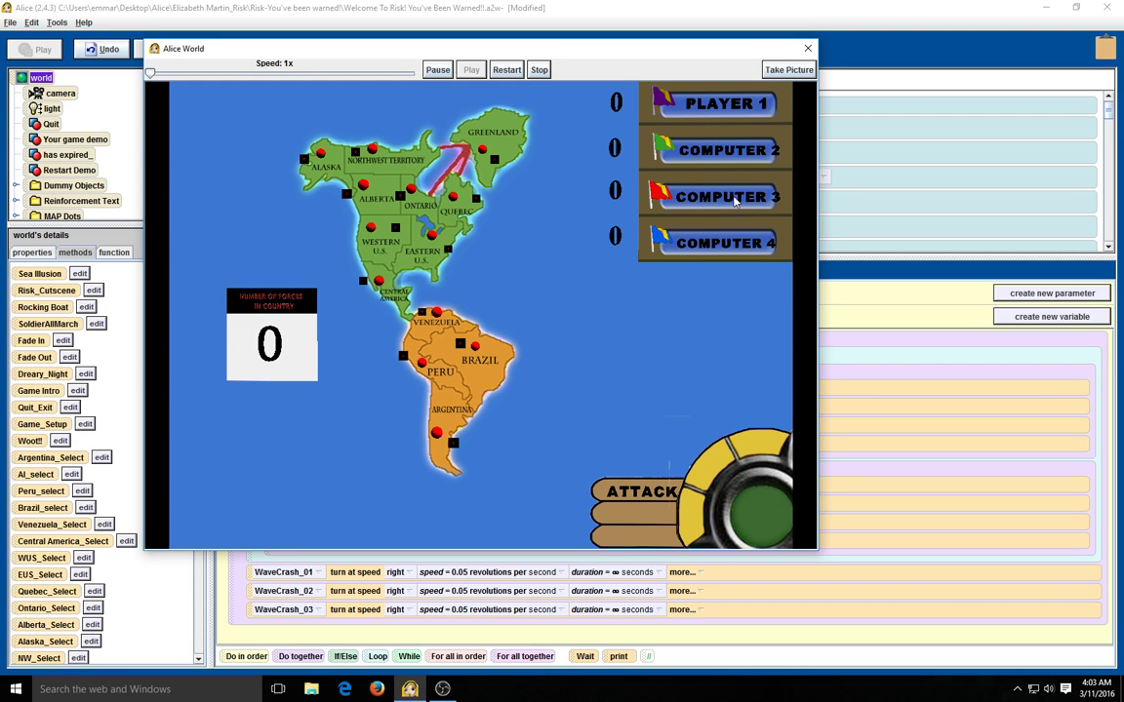
pyautogui.moveTo(764, 246)
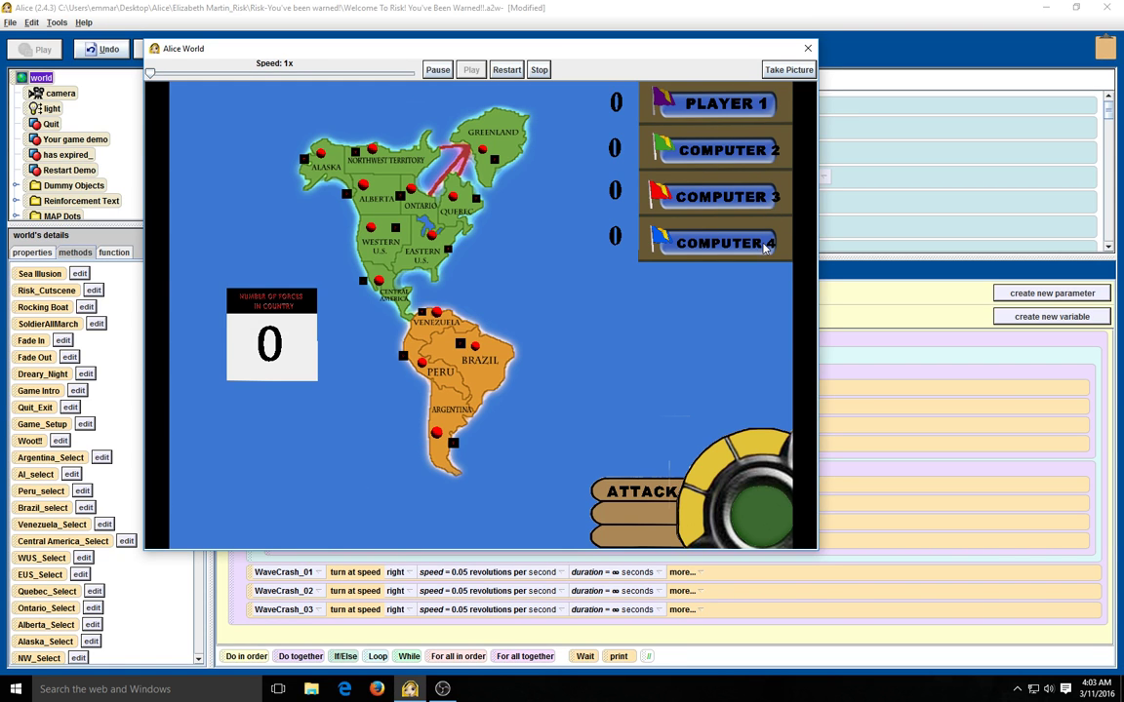
pyautogui.moveTo(718, 195)
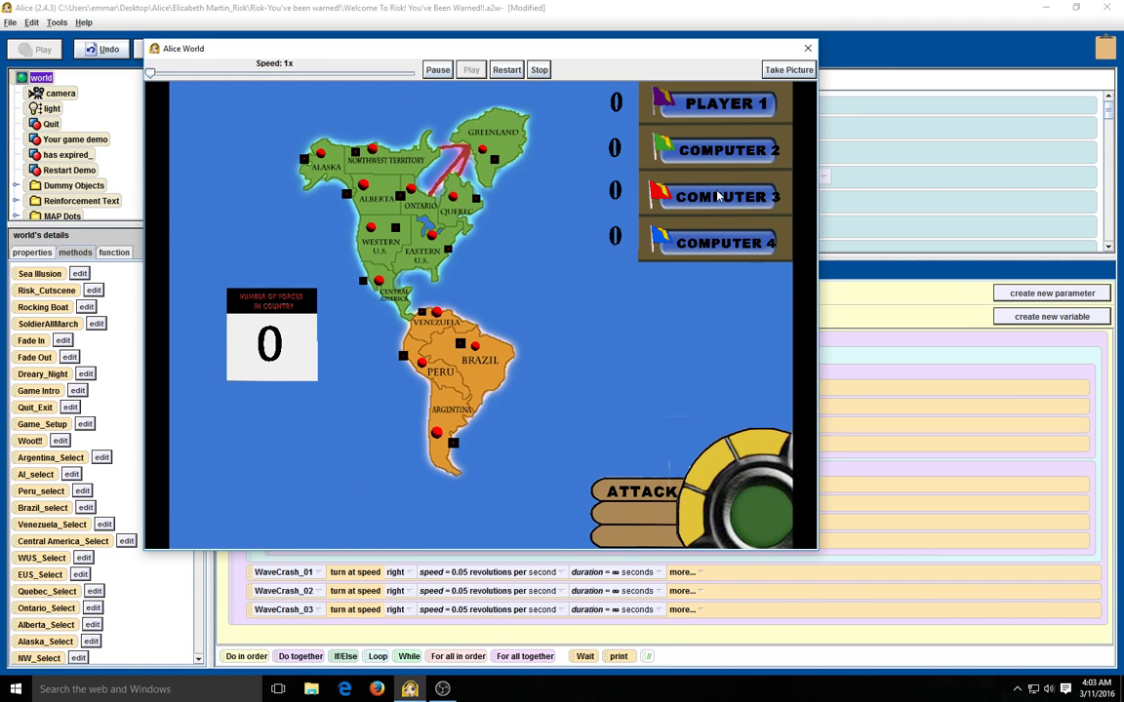
pyautogui.moveTo(654, 153)
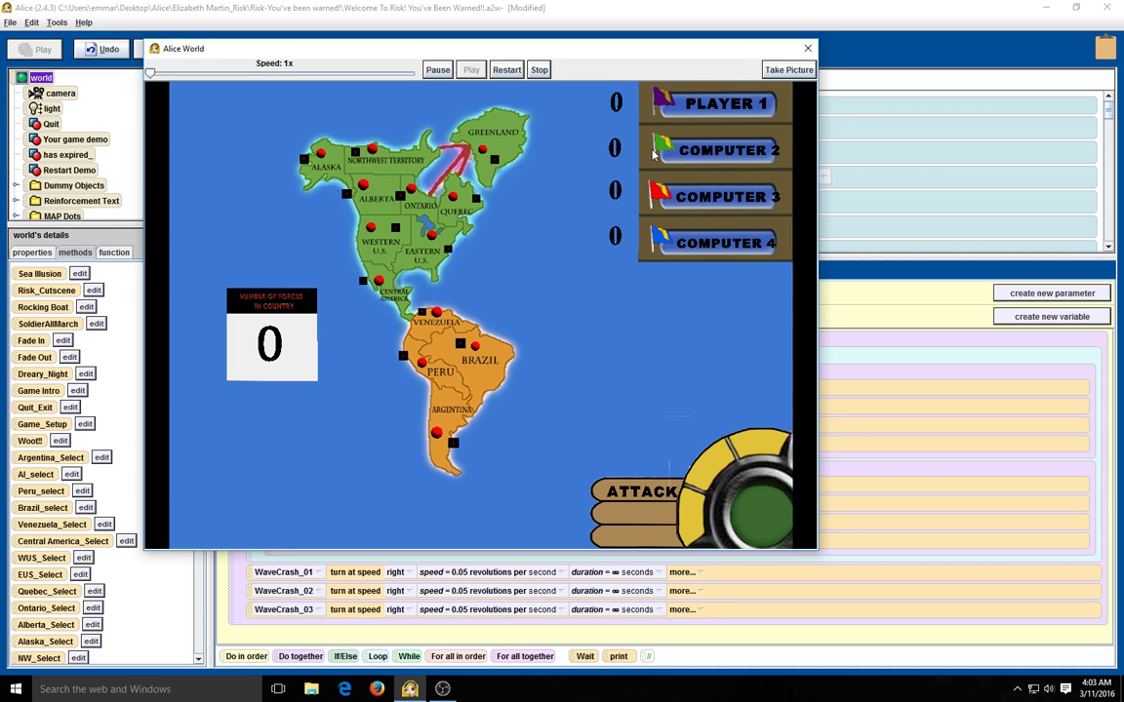
pyautogui.moveTo(390, 186)
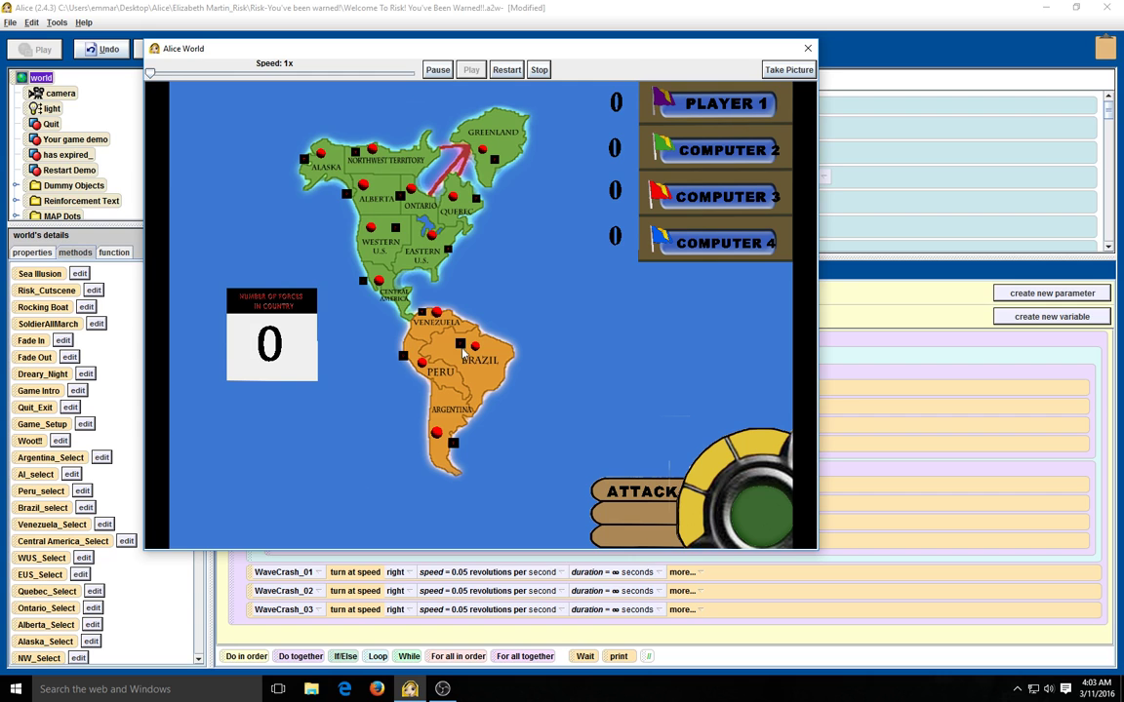
pyautogui.moveTo(661, 111)
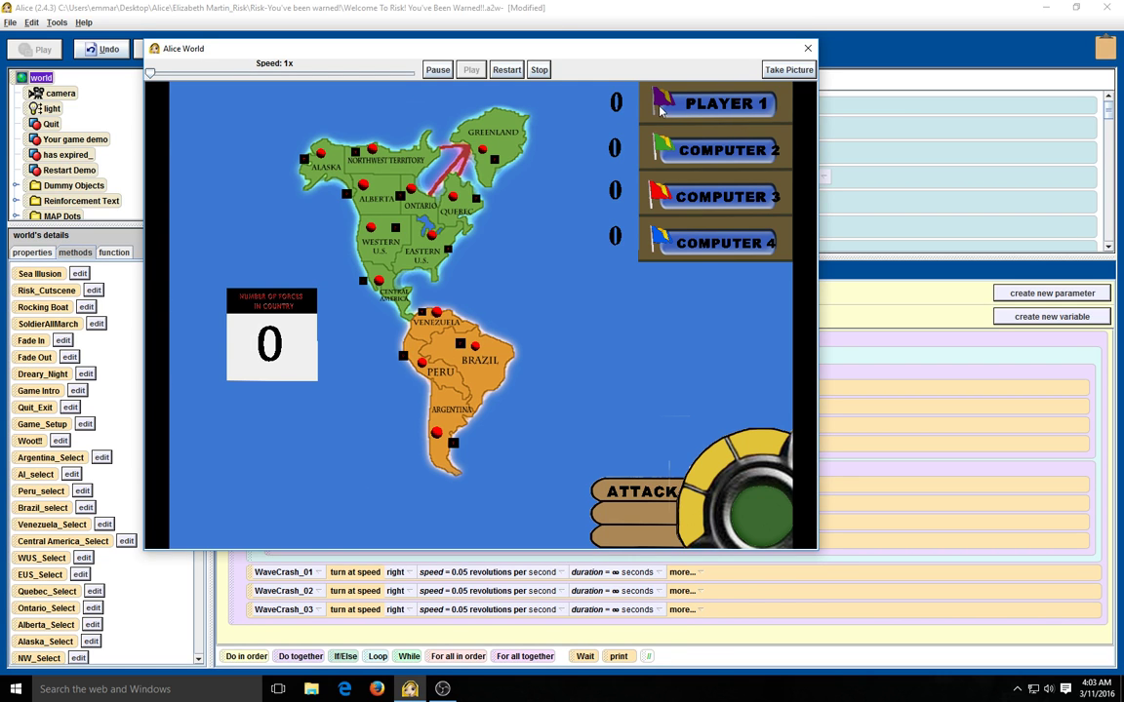
pyautogui.moveTo(663, 108)
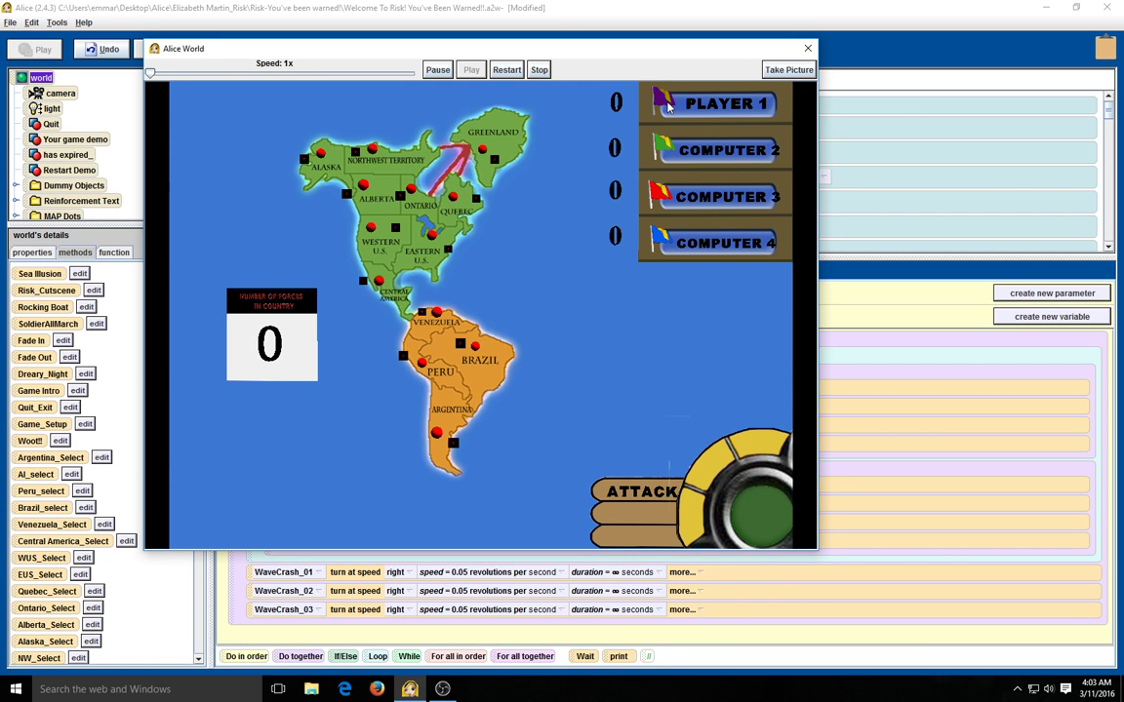
pyautogui.moveTo(664, 155)
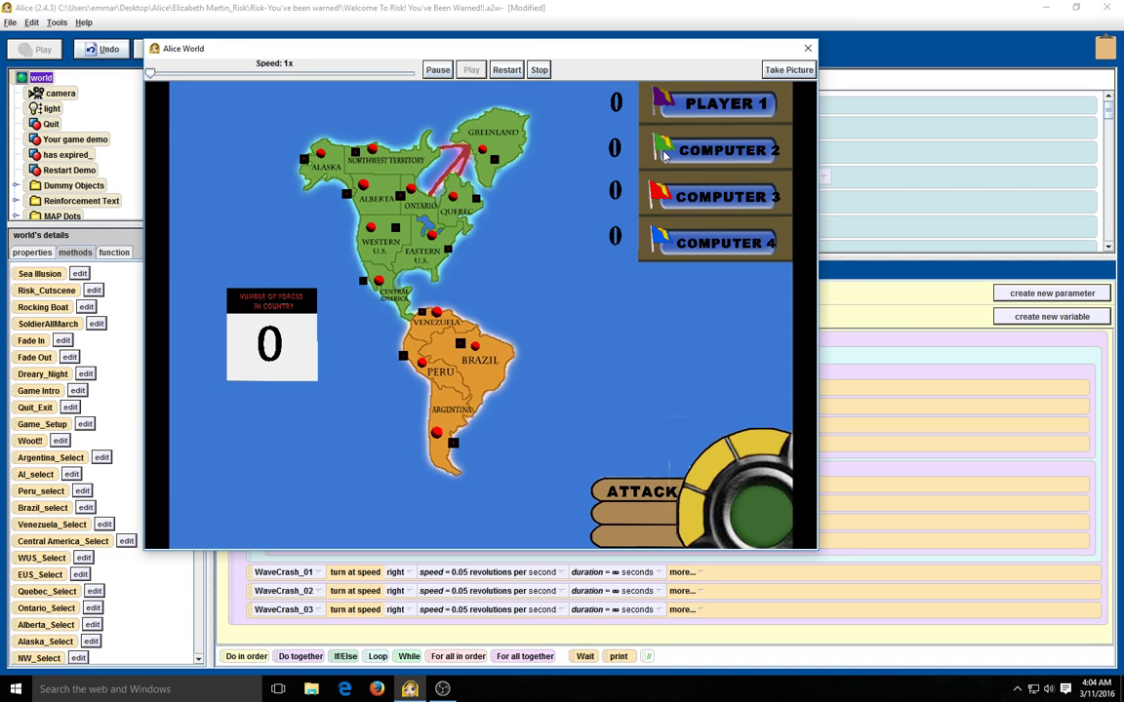
pyautogui.moveTo(634, 492)
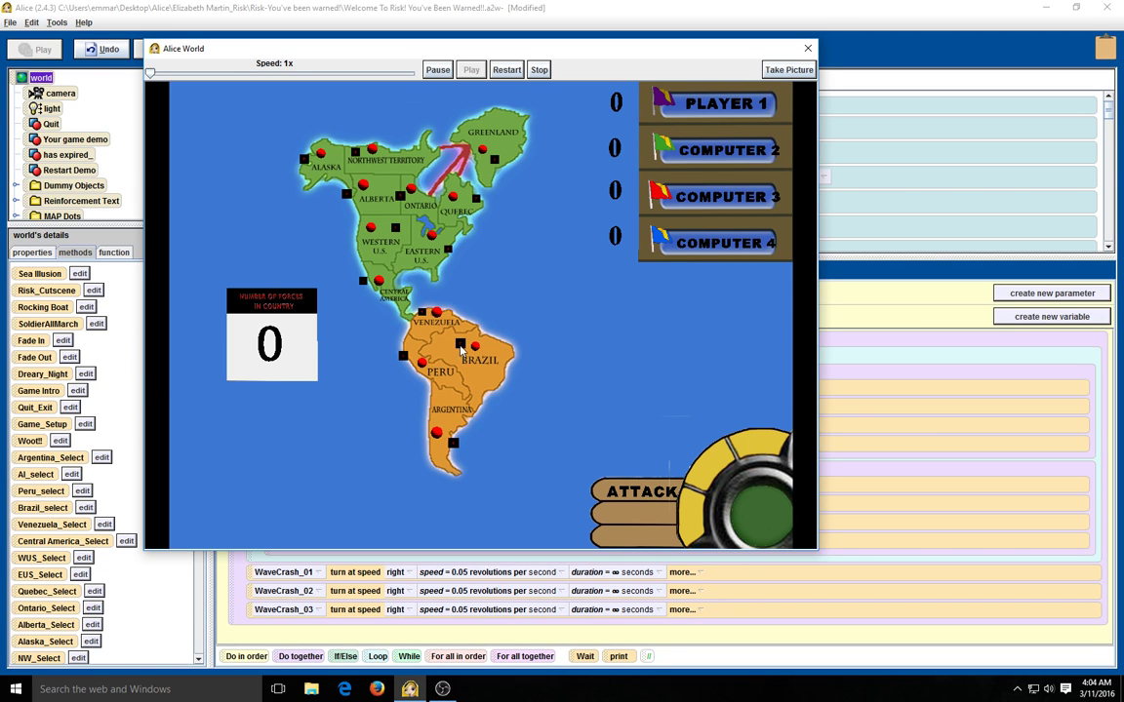
pyautogui.moveTo(439, 239)
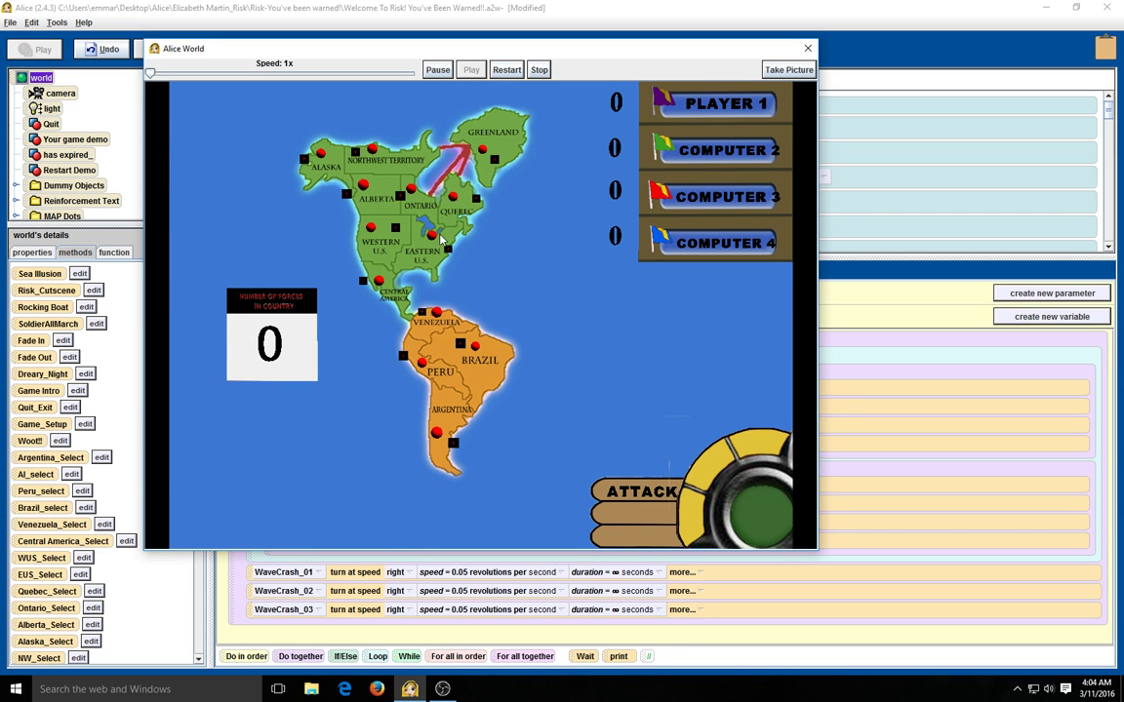
pyautogui.moveTo(485, 157)
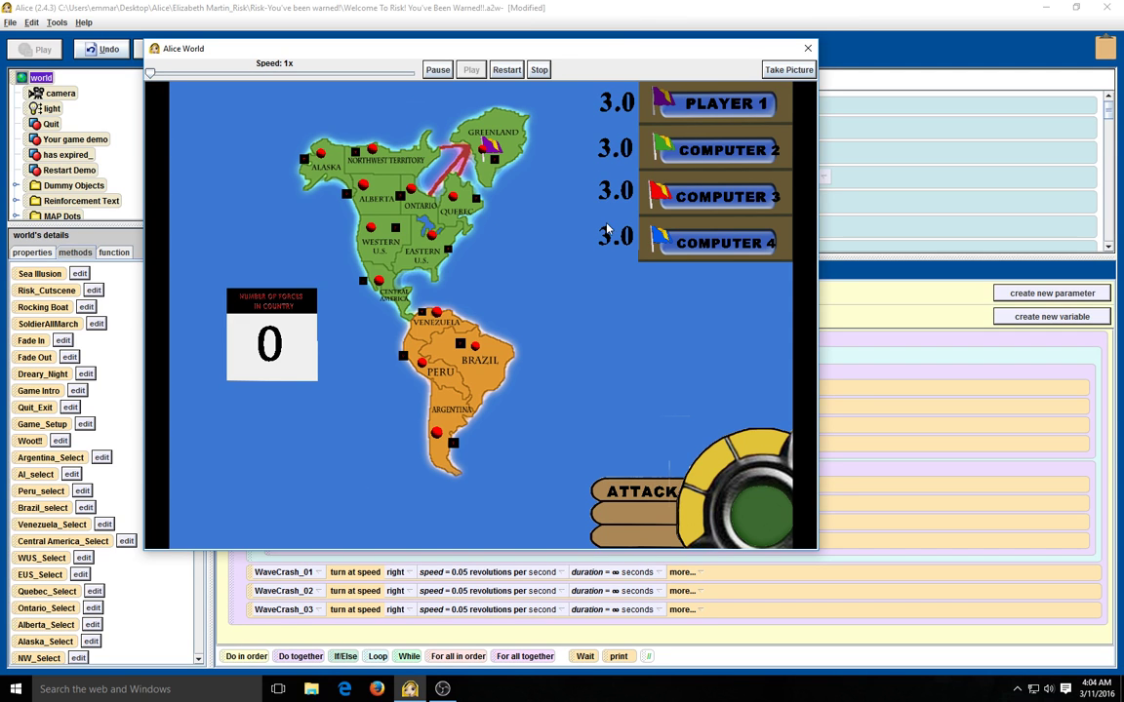
pyautogui.moveTo(619, 260)
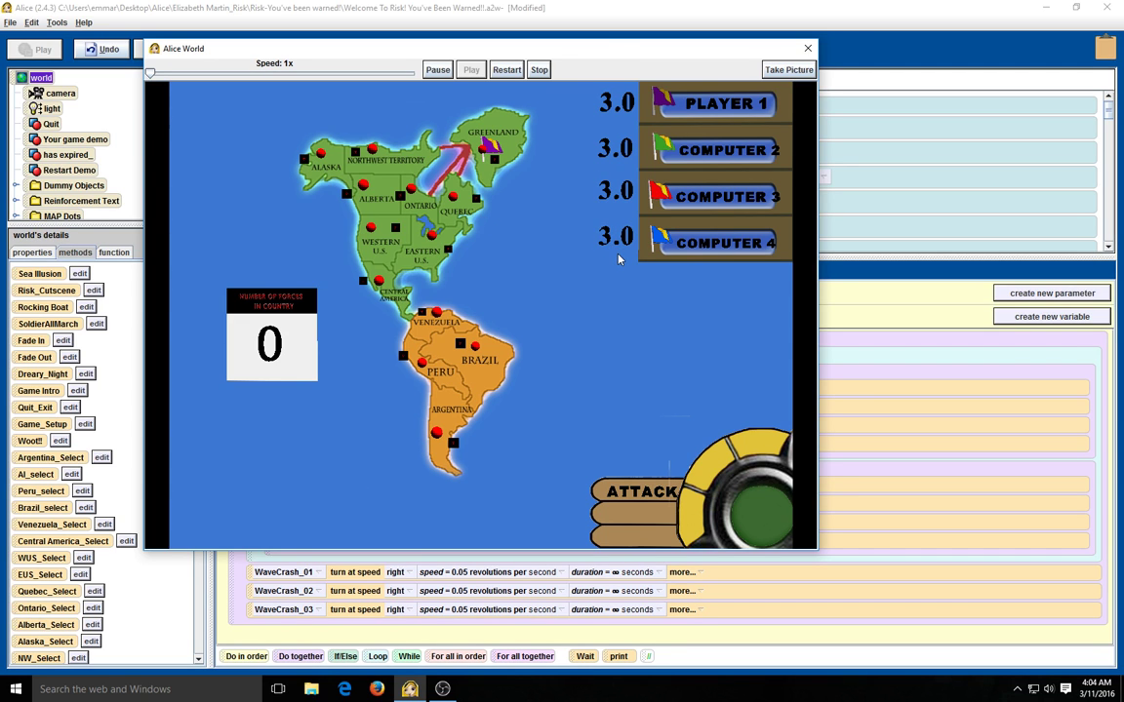
pyautogui.moveTo(600, 121)
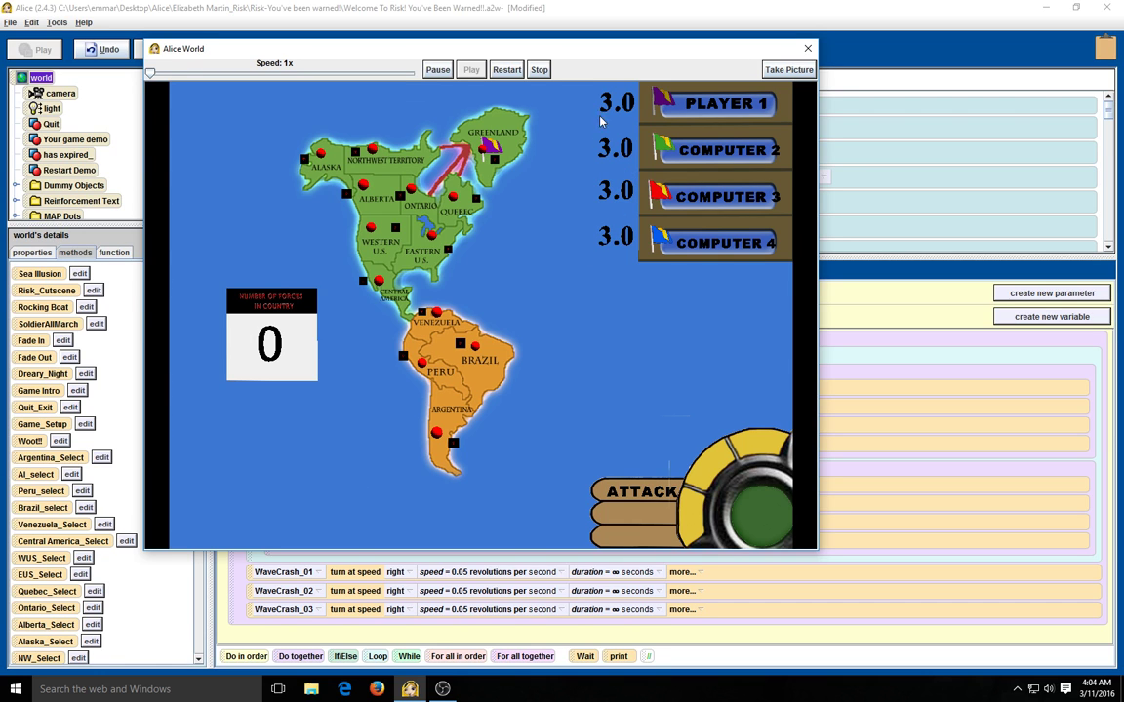
pyautogui.moveTo(614, 208)
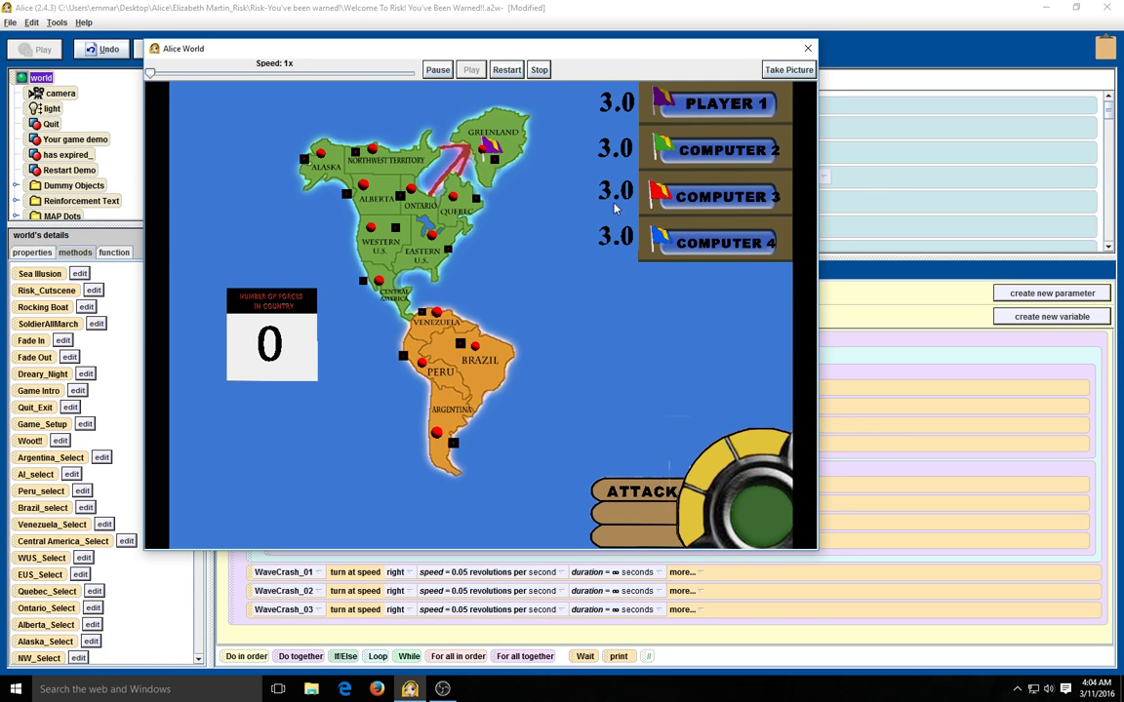
pyautogui.moveTo(610, 174)
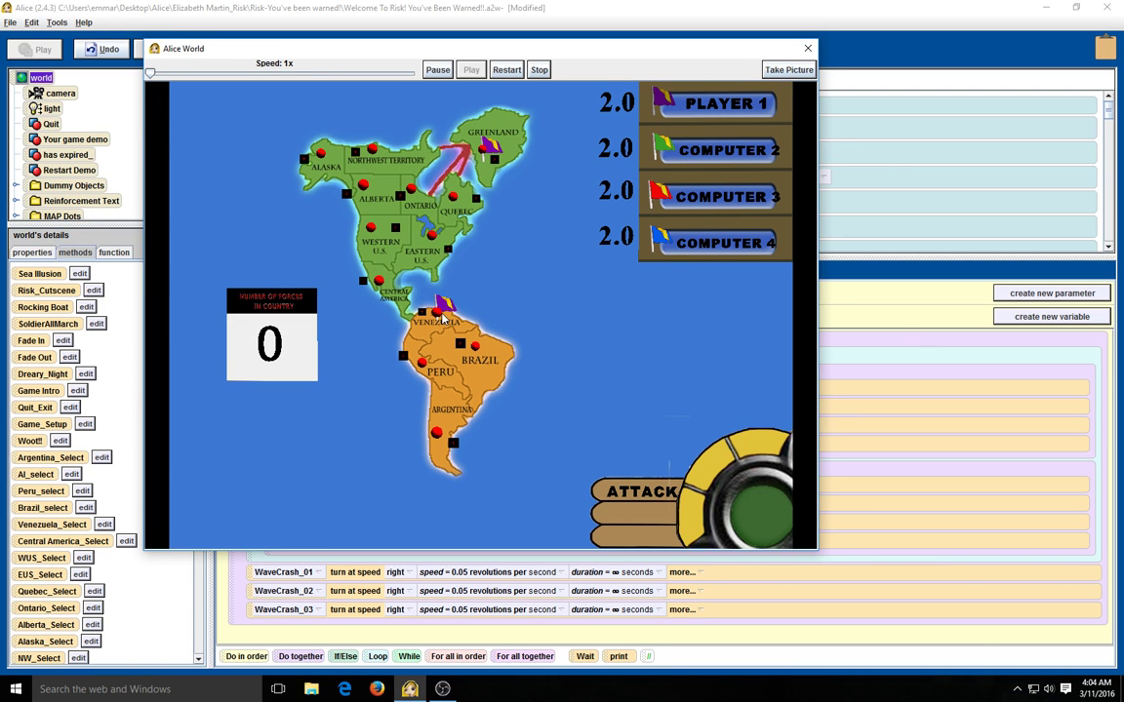
pyautogui.moveTo(465, 340)
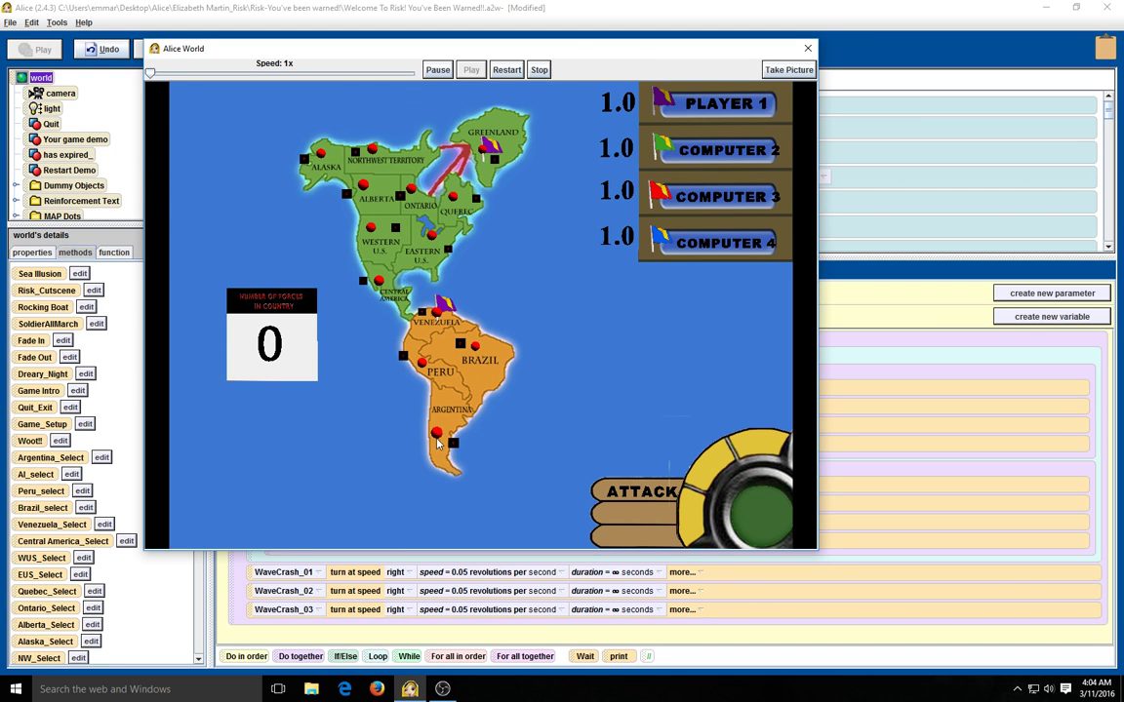
pyautogui.moveTo(449, 507)
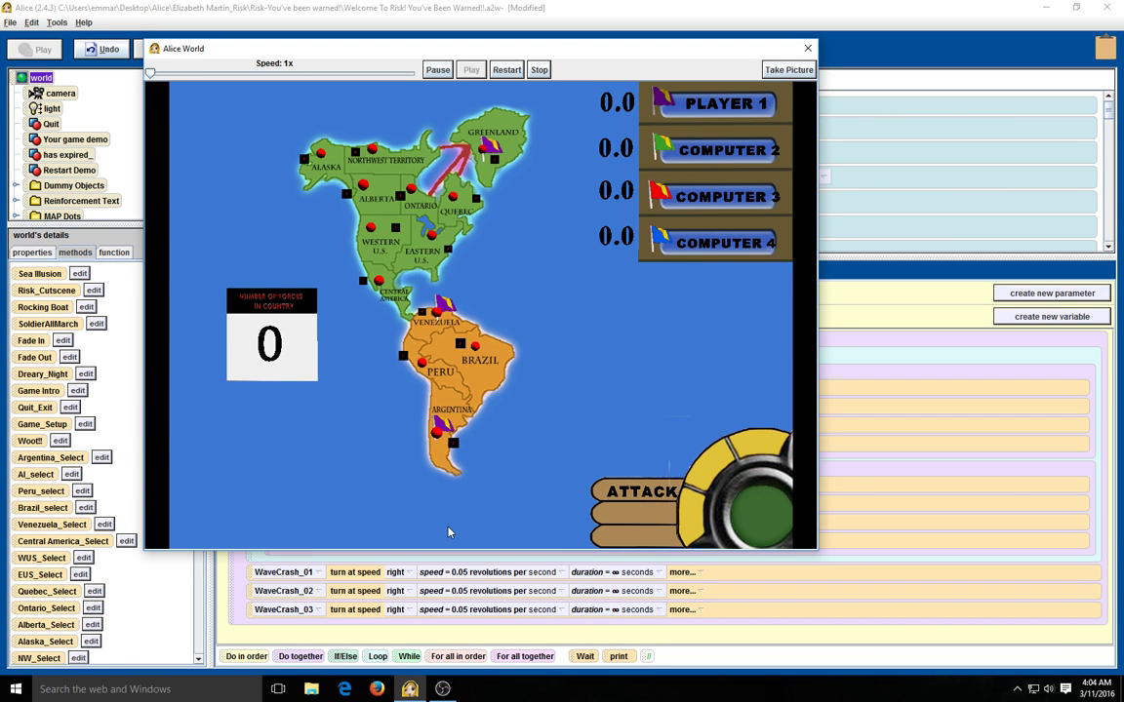
pyautogui.moveTo(507, 343)
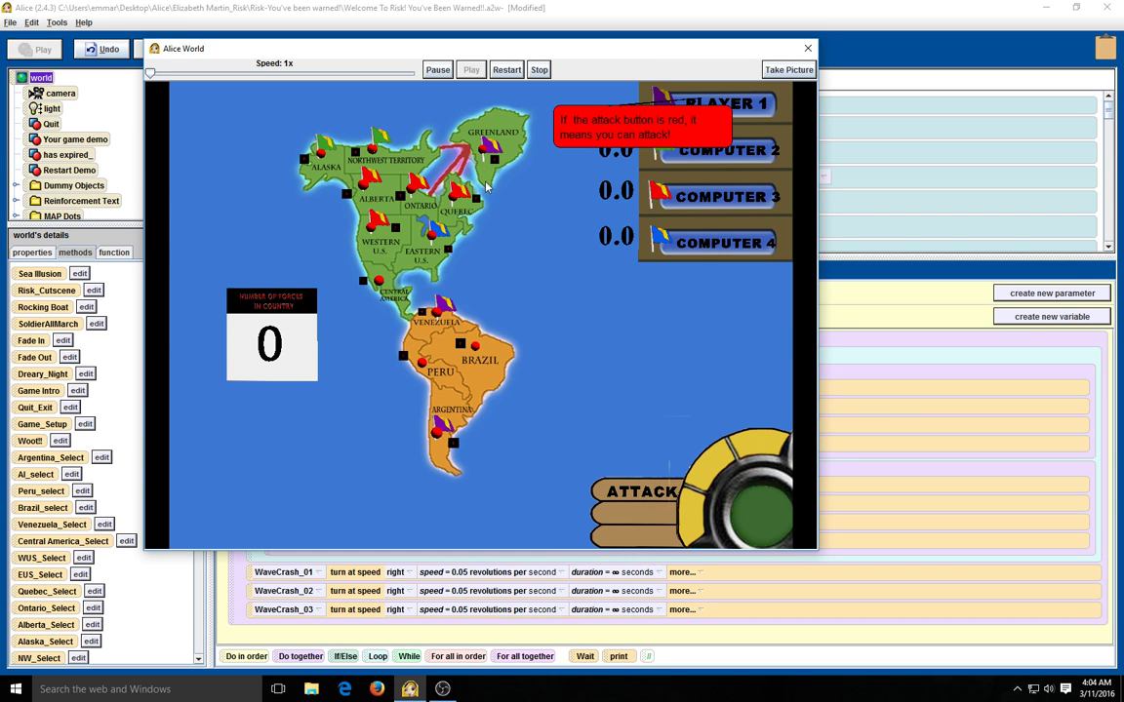
pyautogui.moveTo(618, 504)
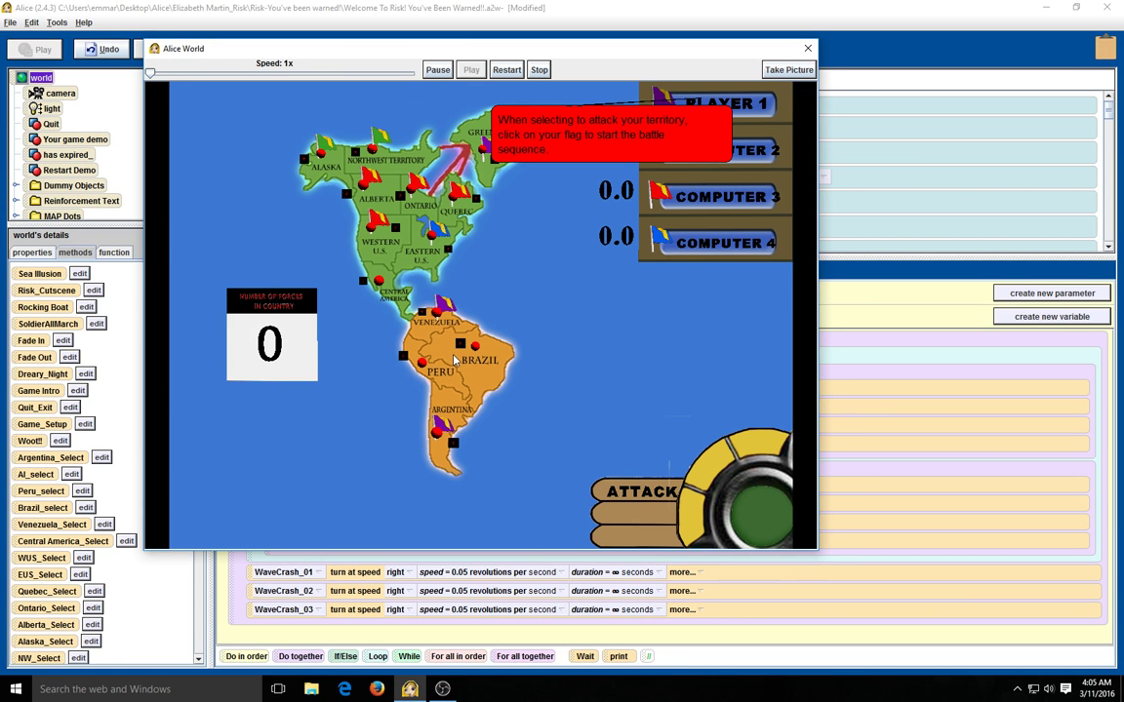
pyautogui.moveTo(398, 202)
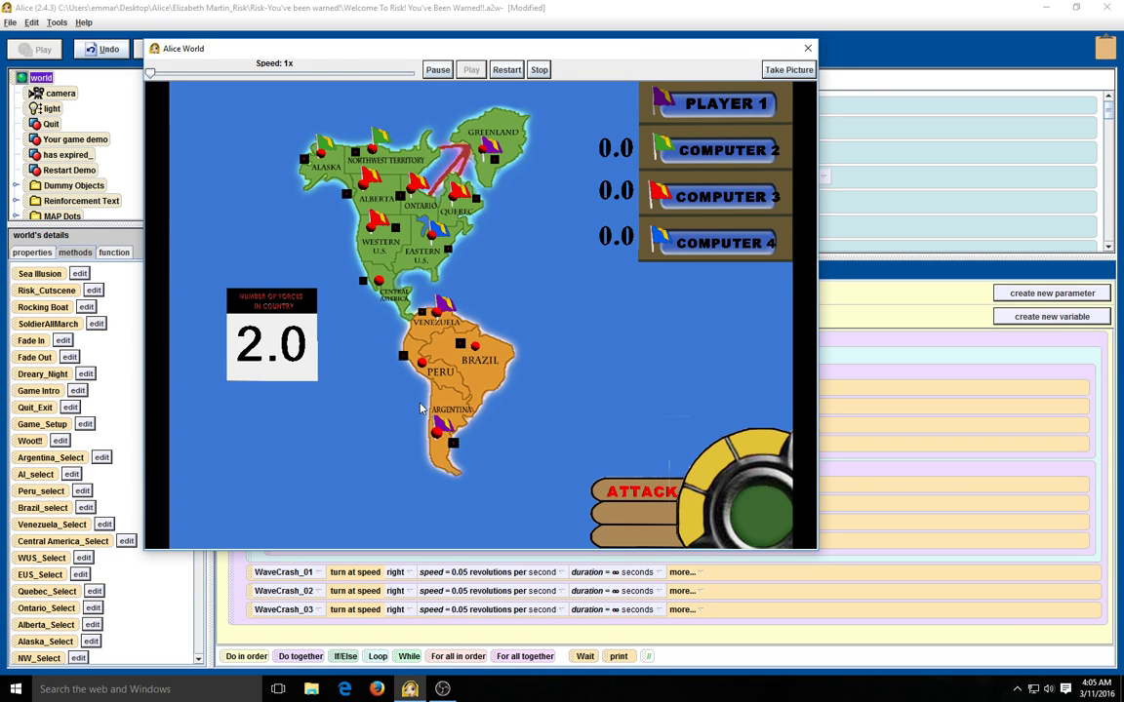
pyautogui.moveTo(427, 330)
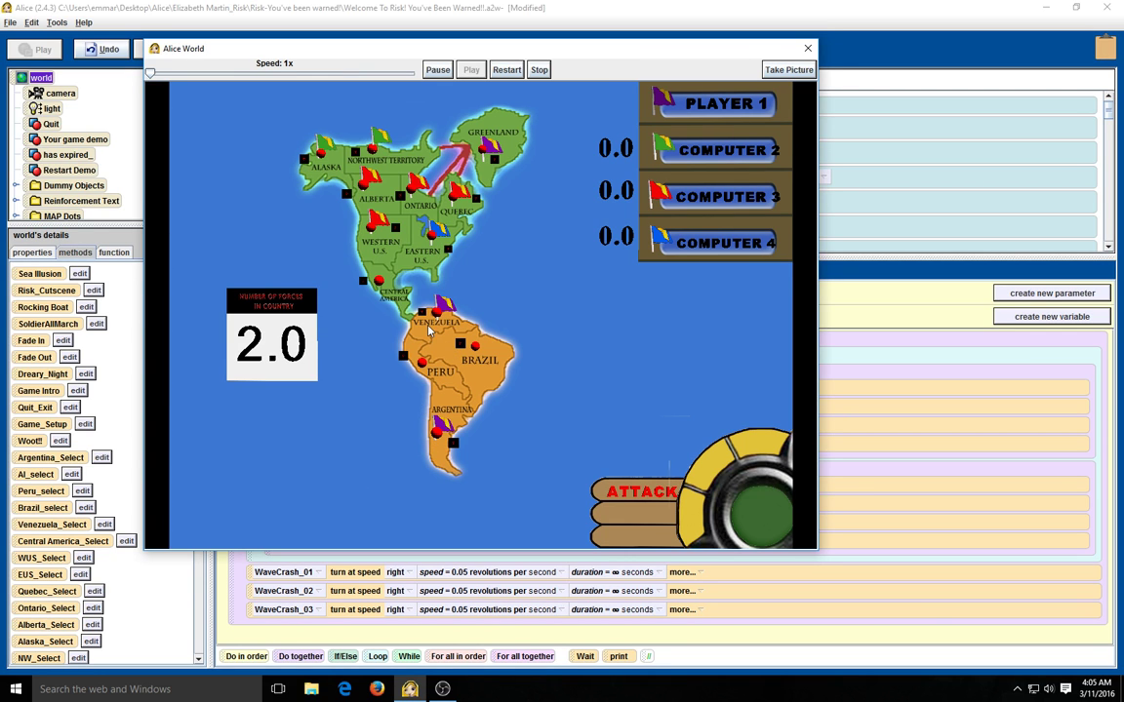
pyautogui.moveTo(459, 342)
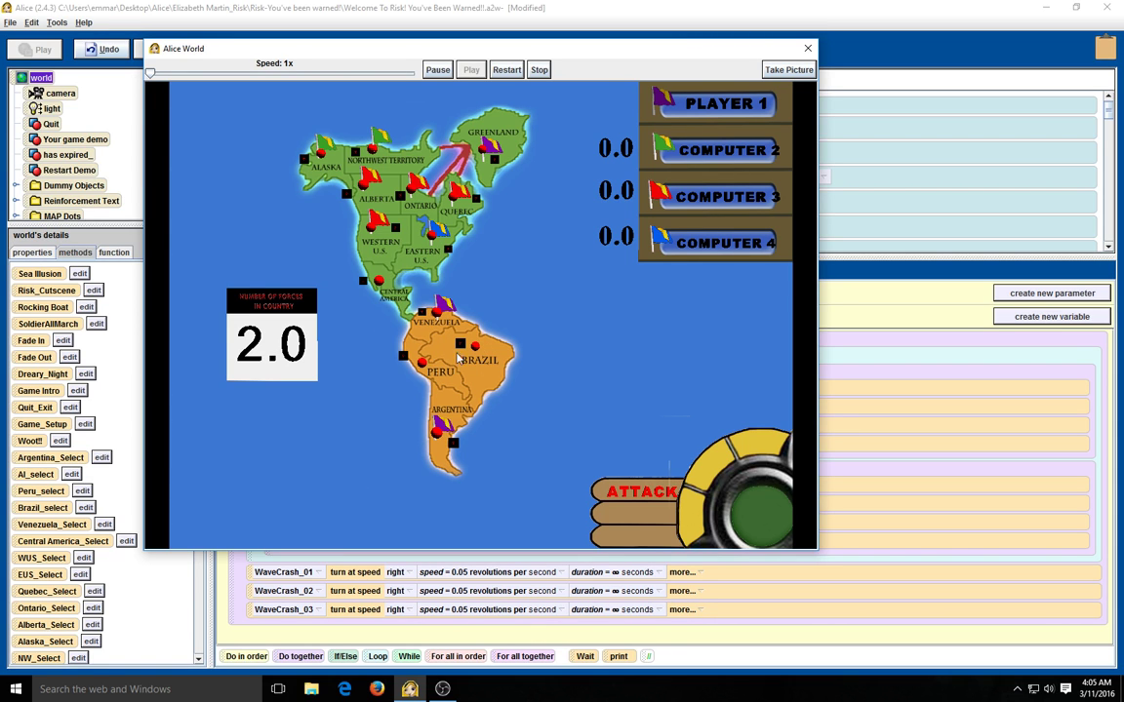
pyautogui.moveTo(388, 230)
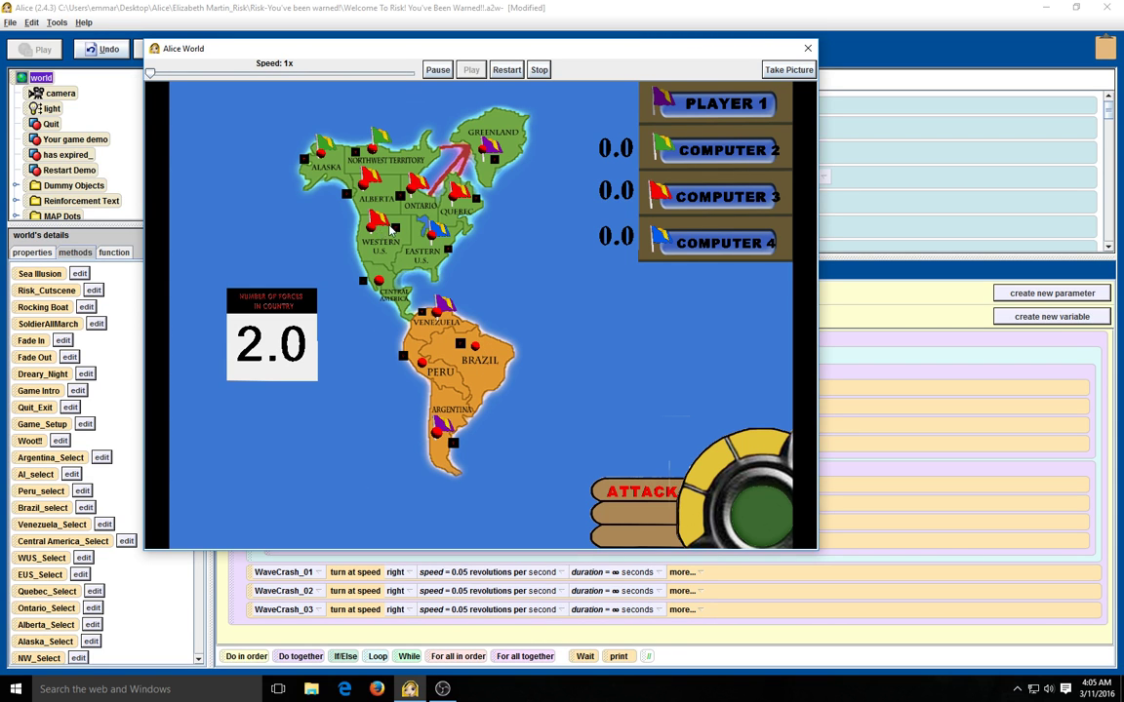
pyautogui.moveTo(356, 156)
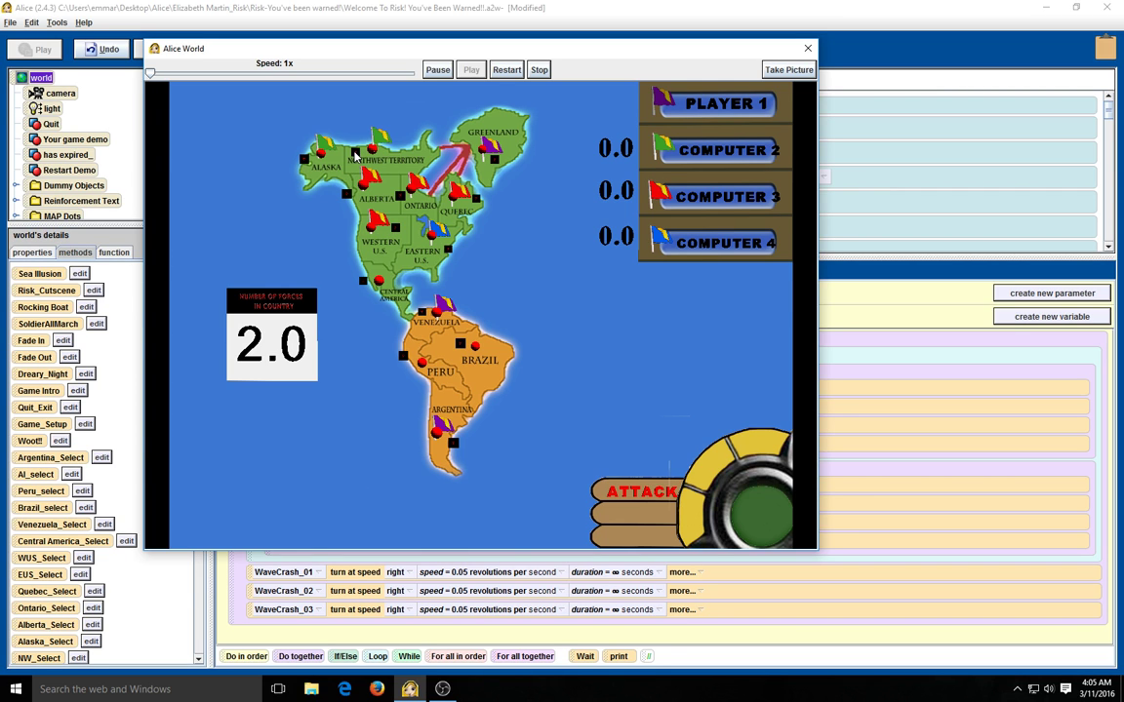
pyautogui.moveTo(631, 496)
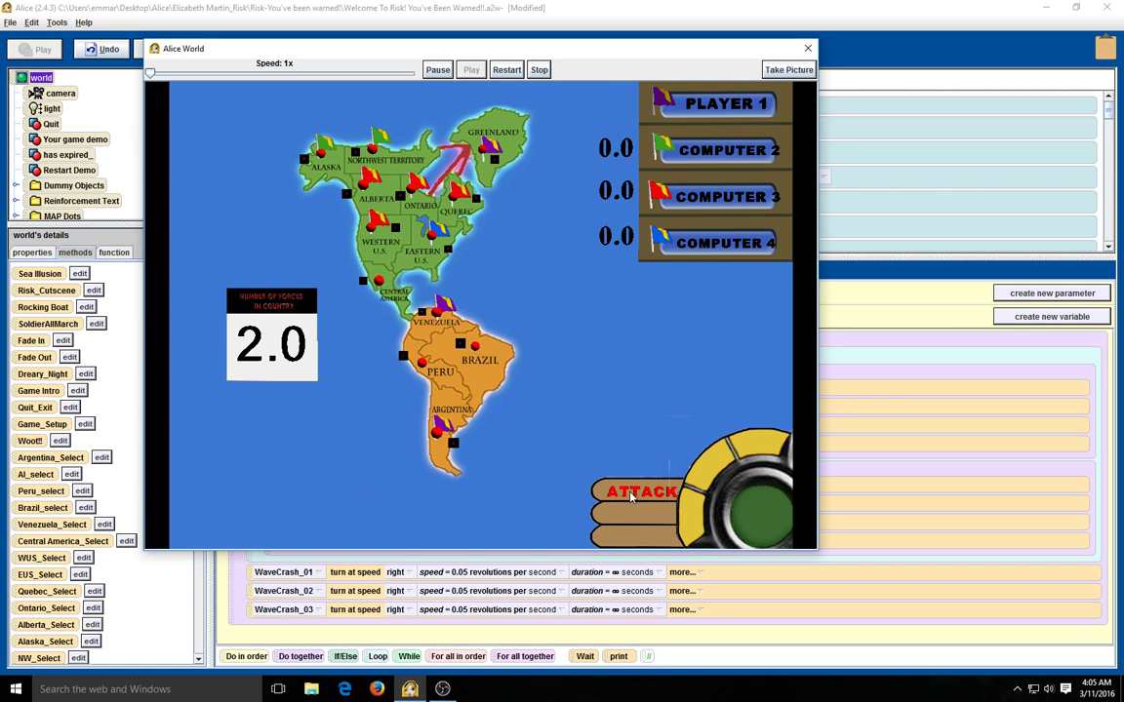
pyautogui.moveTo(625, 494)
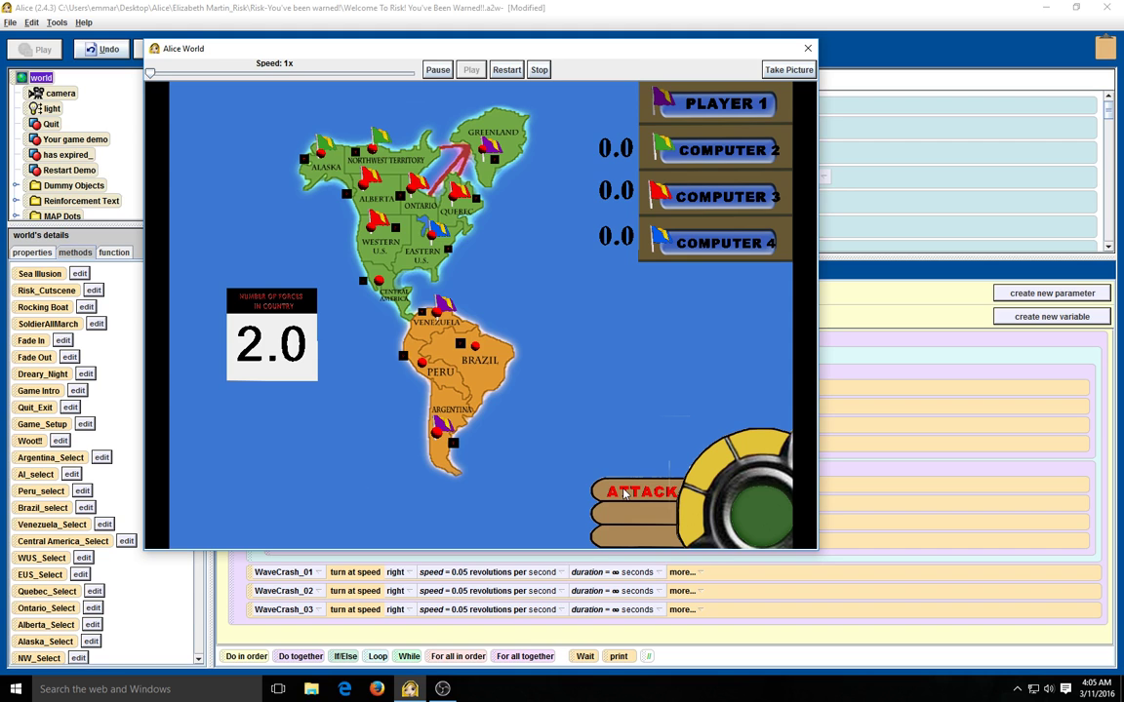
pyautogui.moveTo(400, 249)
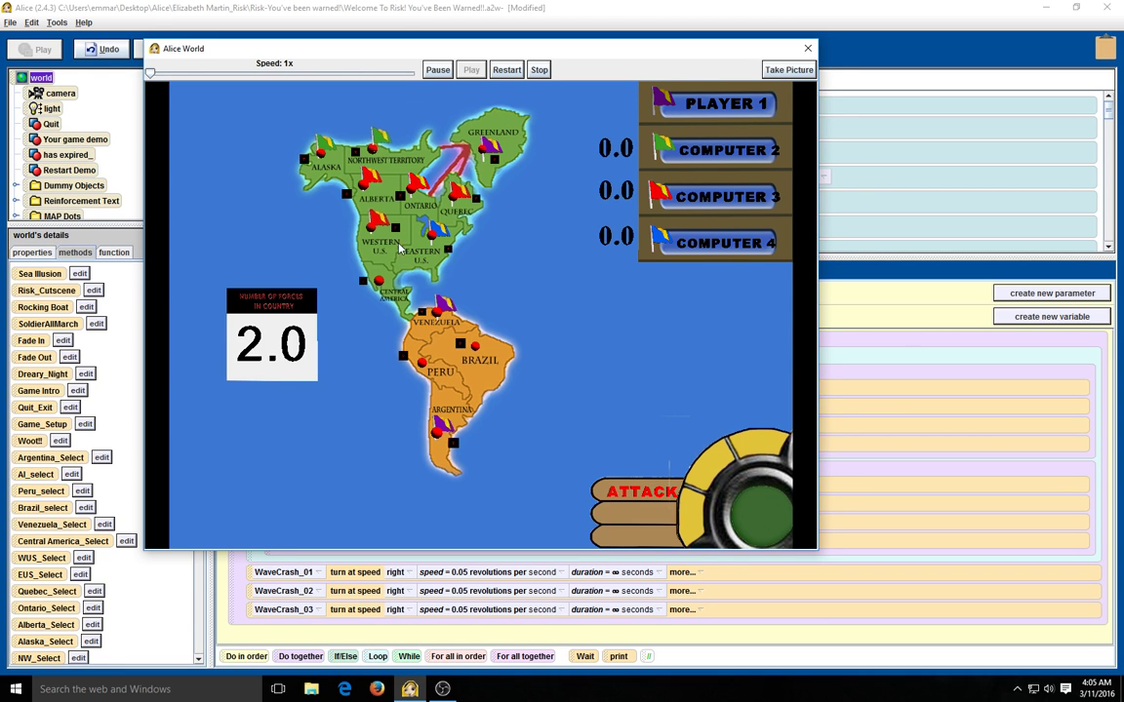
pyautogui.moveTo(393, 193)
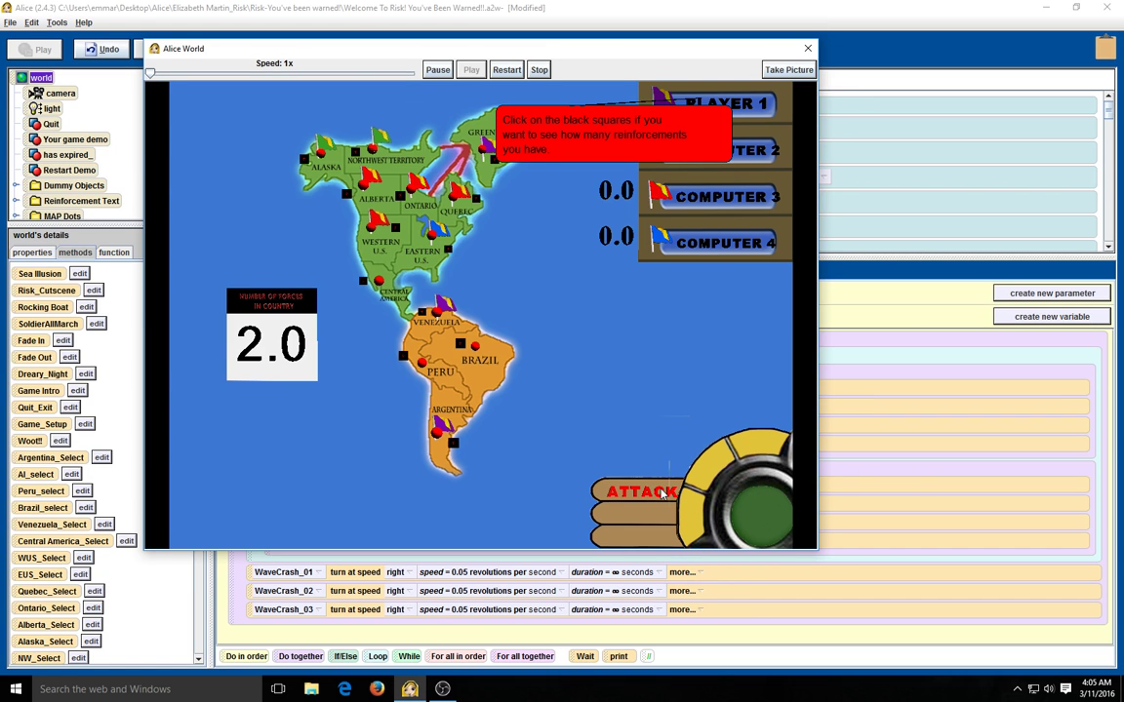
pyautogui.moveTo(439, 336)
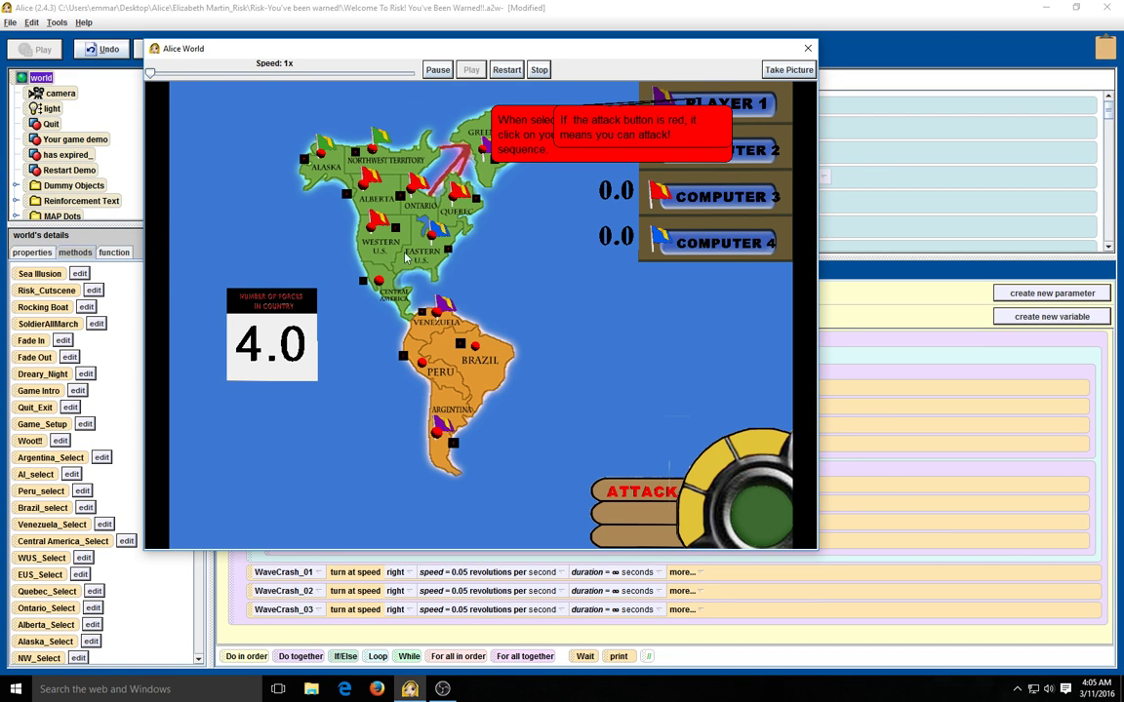
pyautogui.moveTo(379, 224)
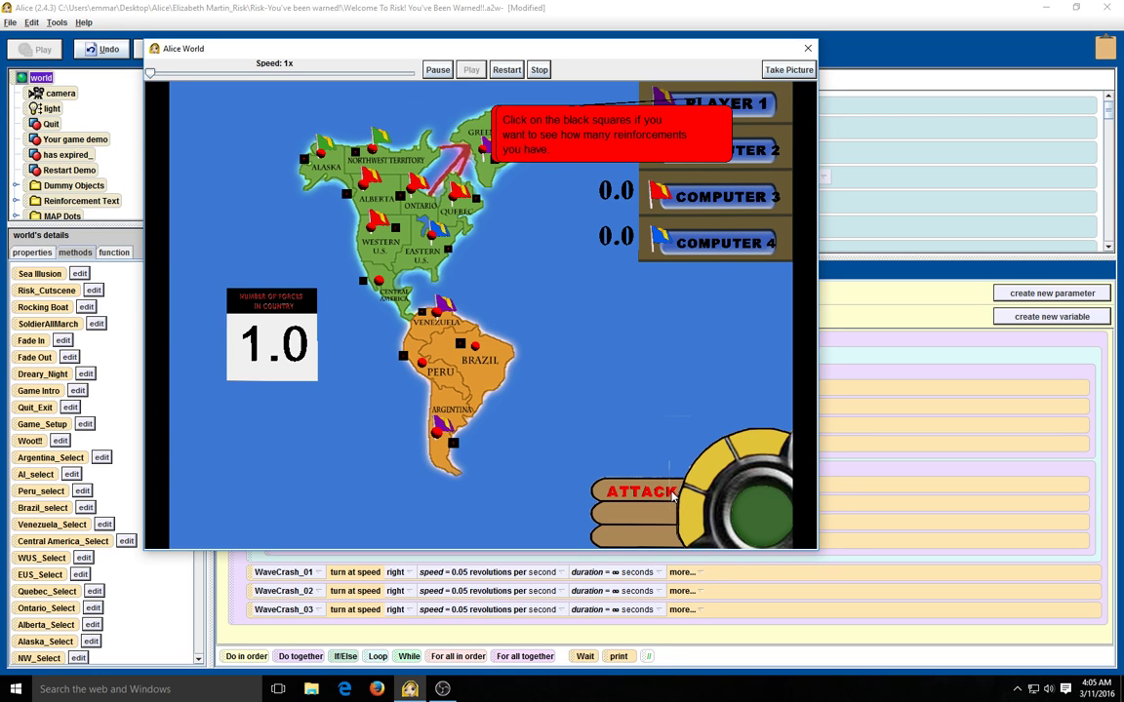
pyautogui.moveTo(588, 411)
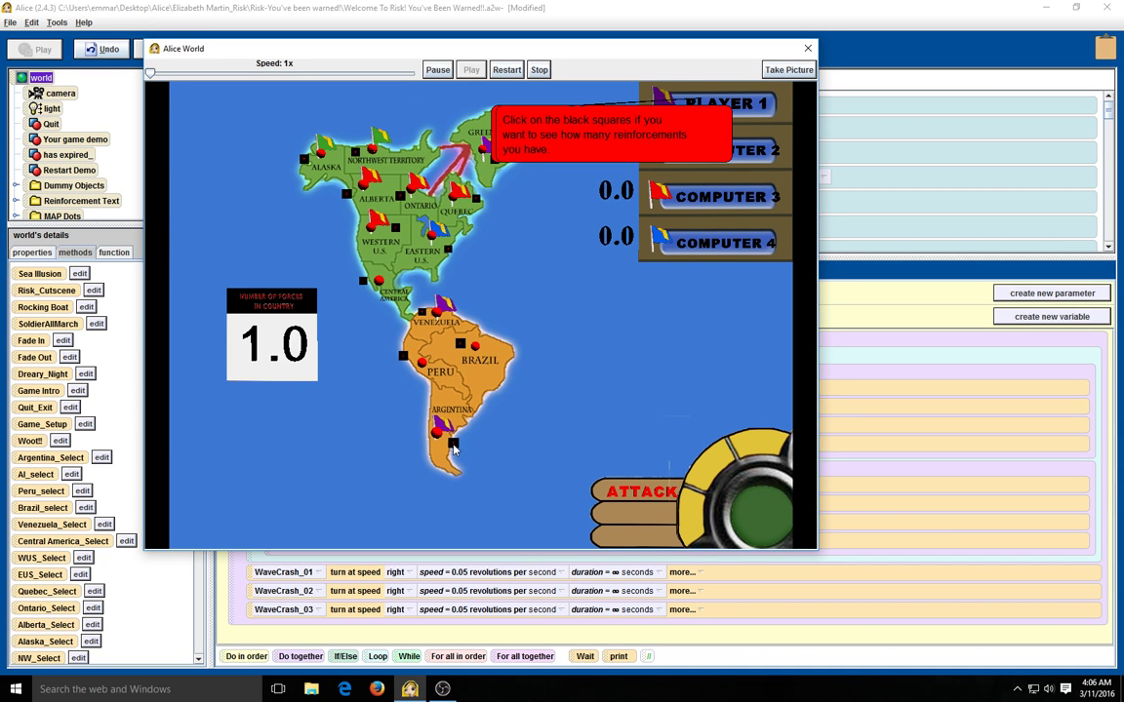
pyautogui.moveTo(562, 484)
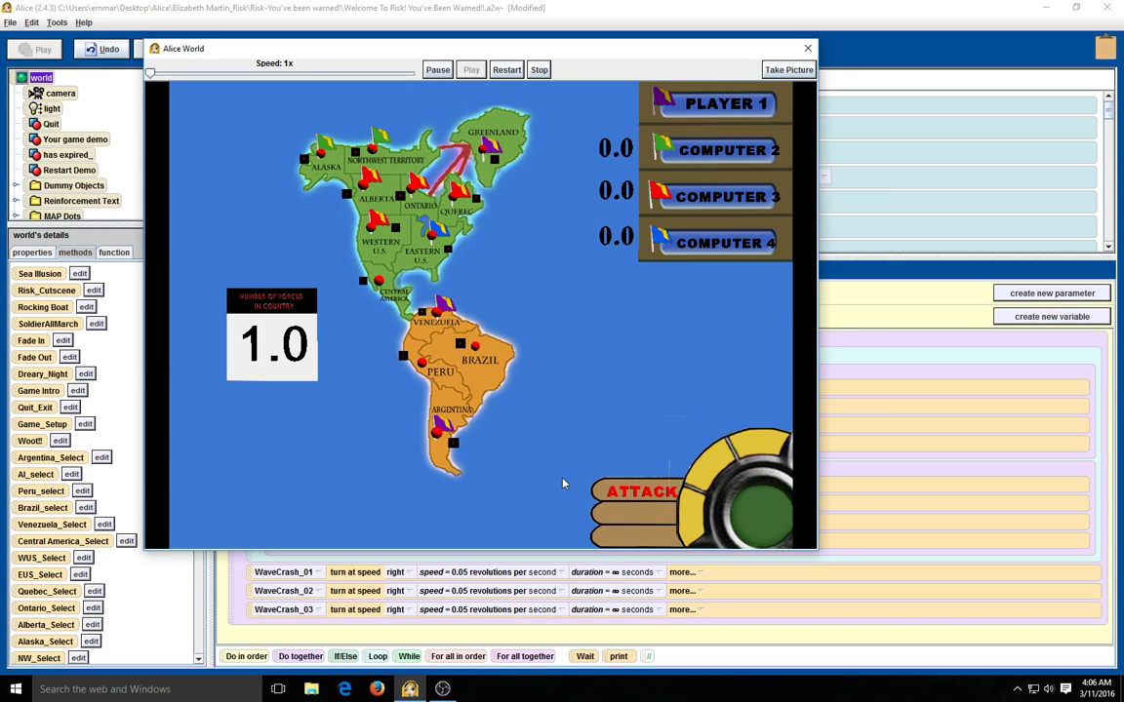
pyautogui.moveTo(545, 193)
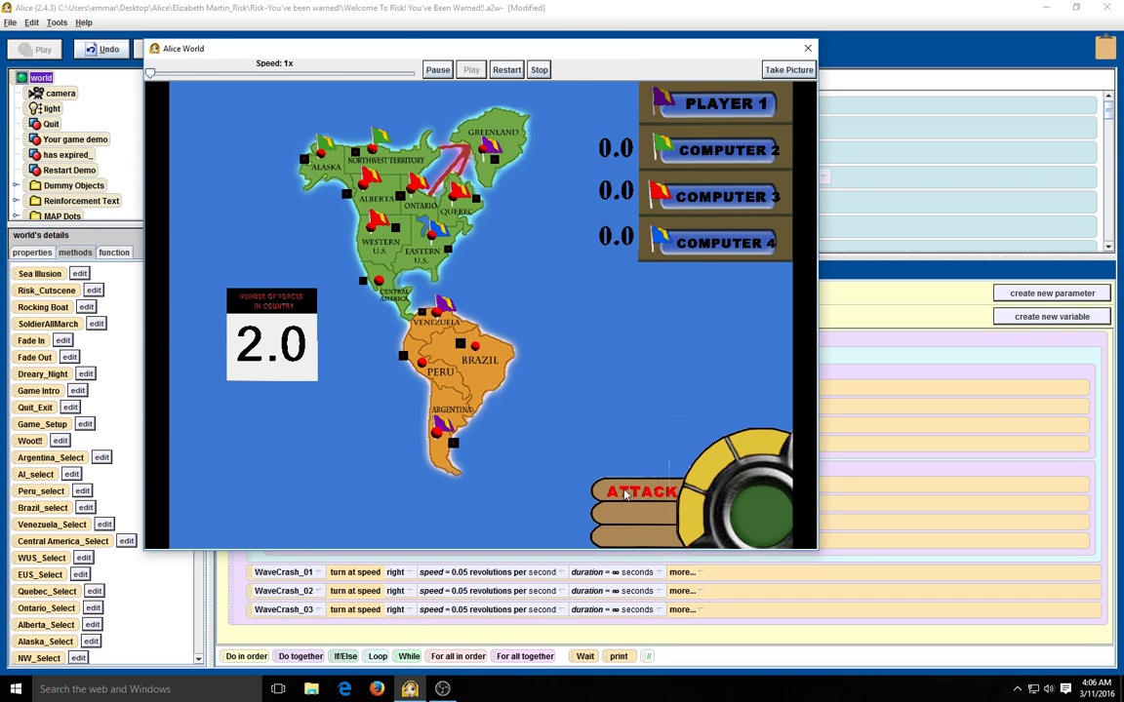
pyautogui.click(641, 492)
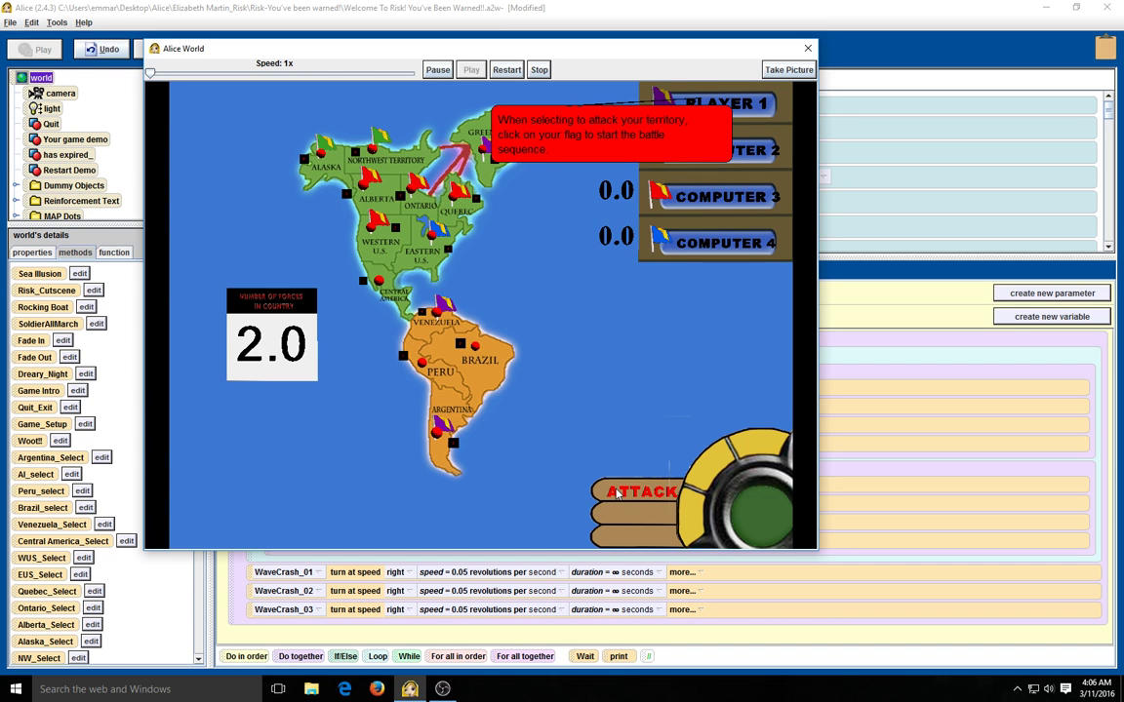
pyautogui.moveTo(660, 196)
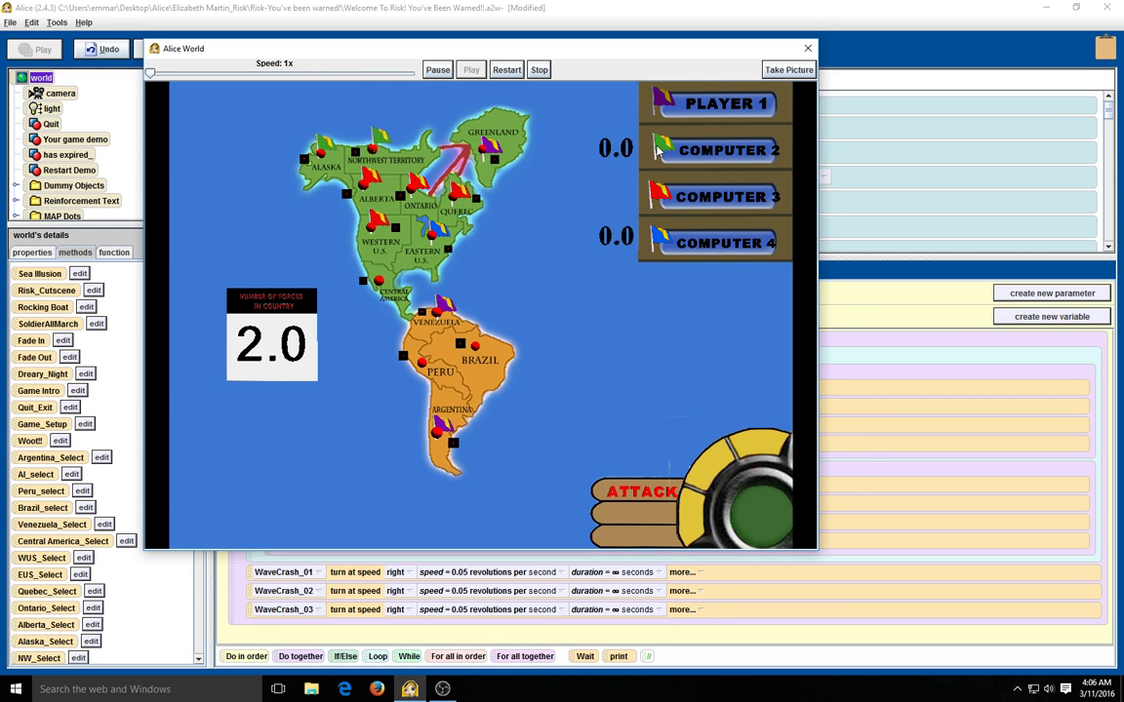
pyautogui.moveTo(666, 154)
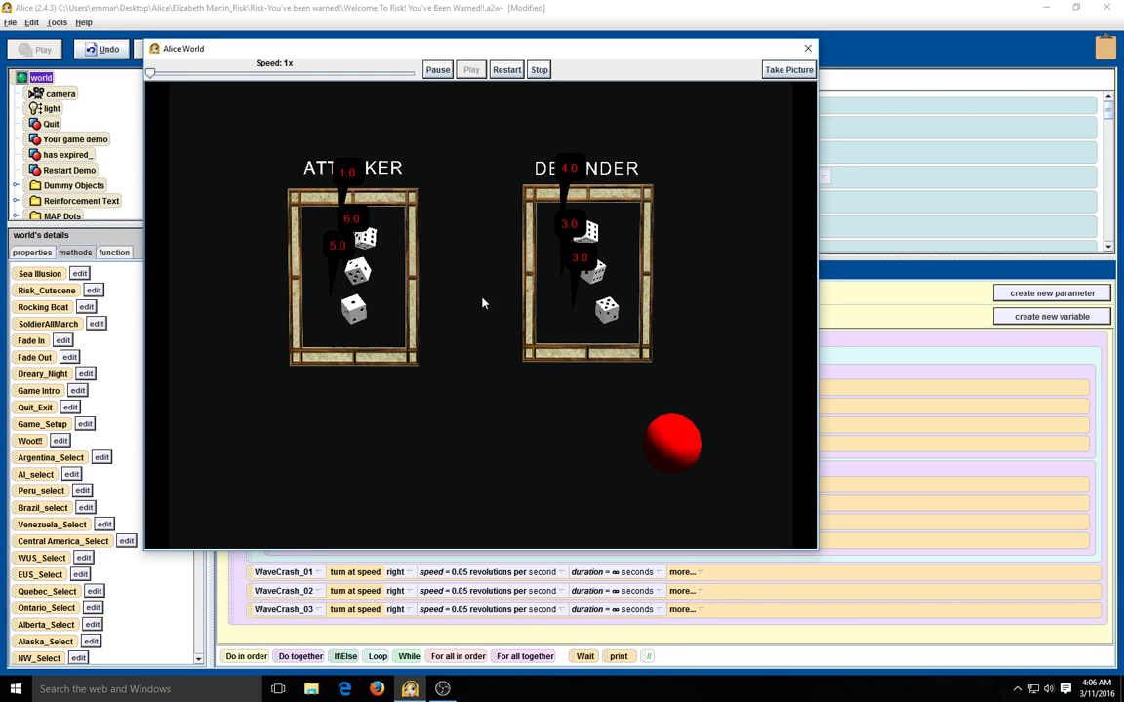
pyautogui.moveTo(610, 286)
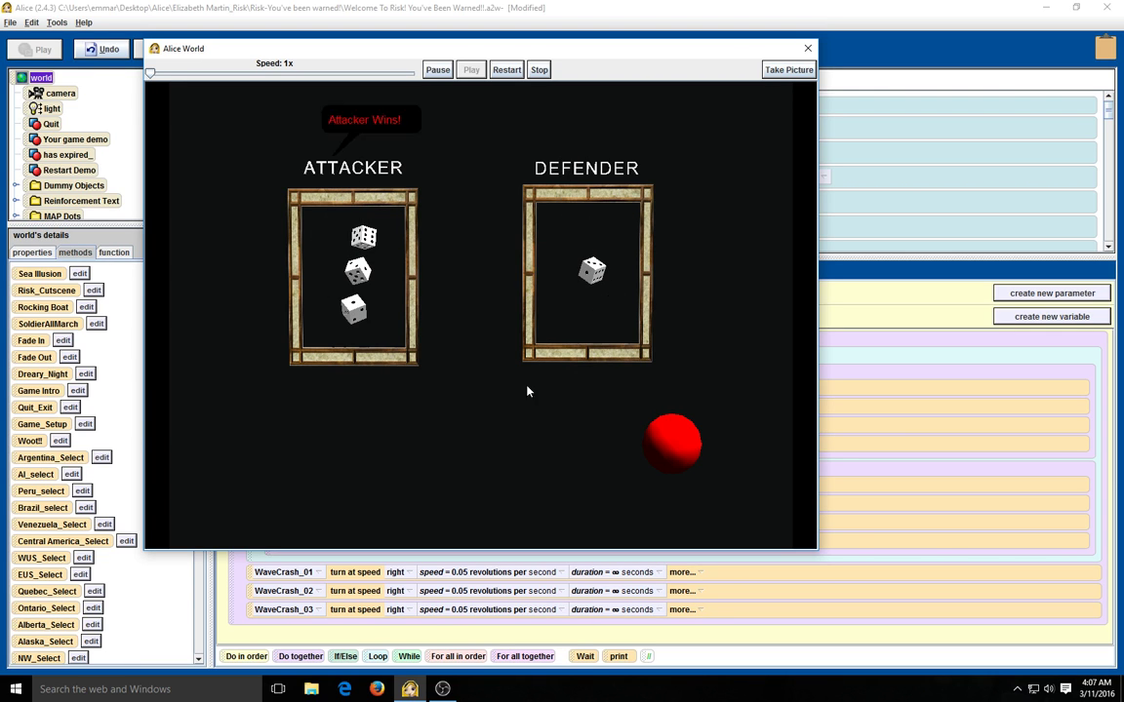
pyautogui.moveTo(331, 543)
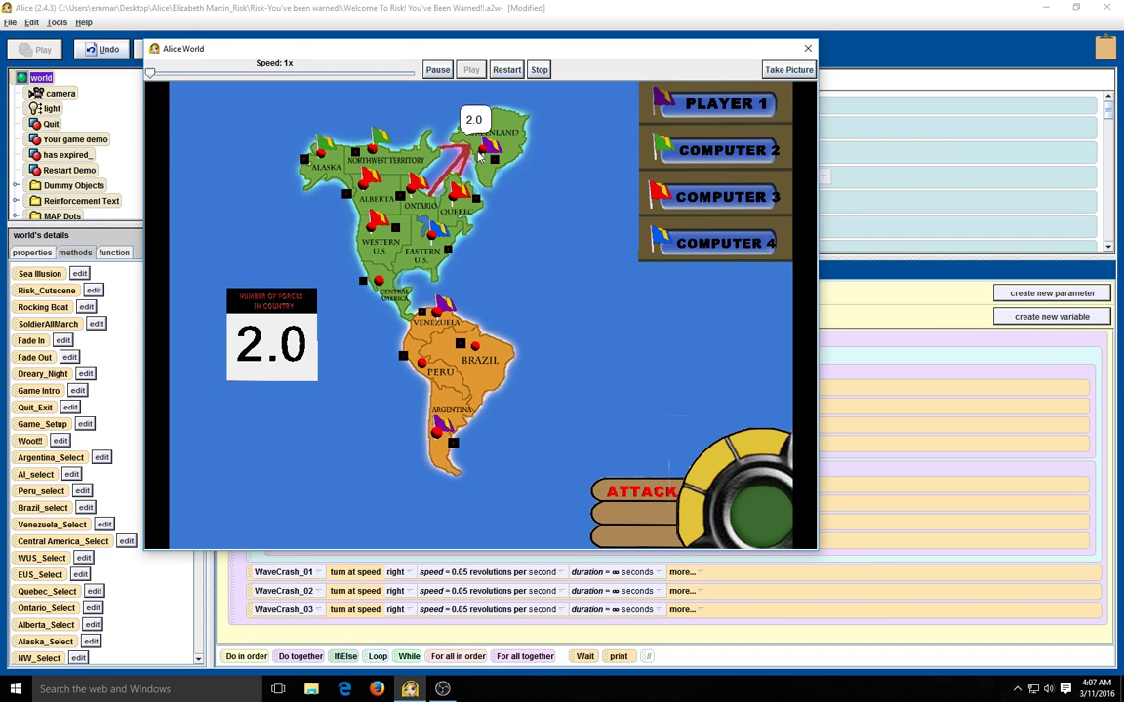
pyautogui.moveTo(476, 258)
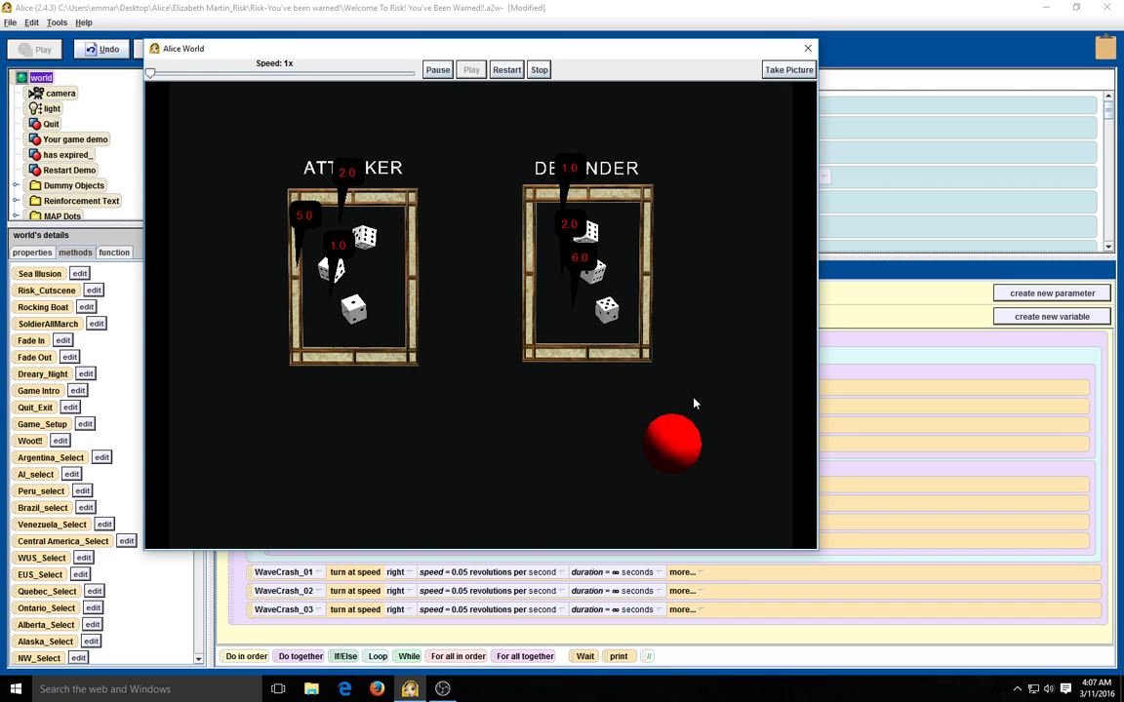
pyautogui.moveTo(571, 459)
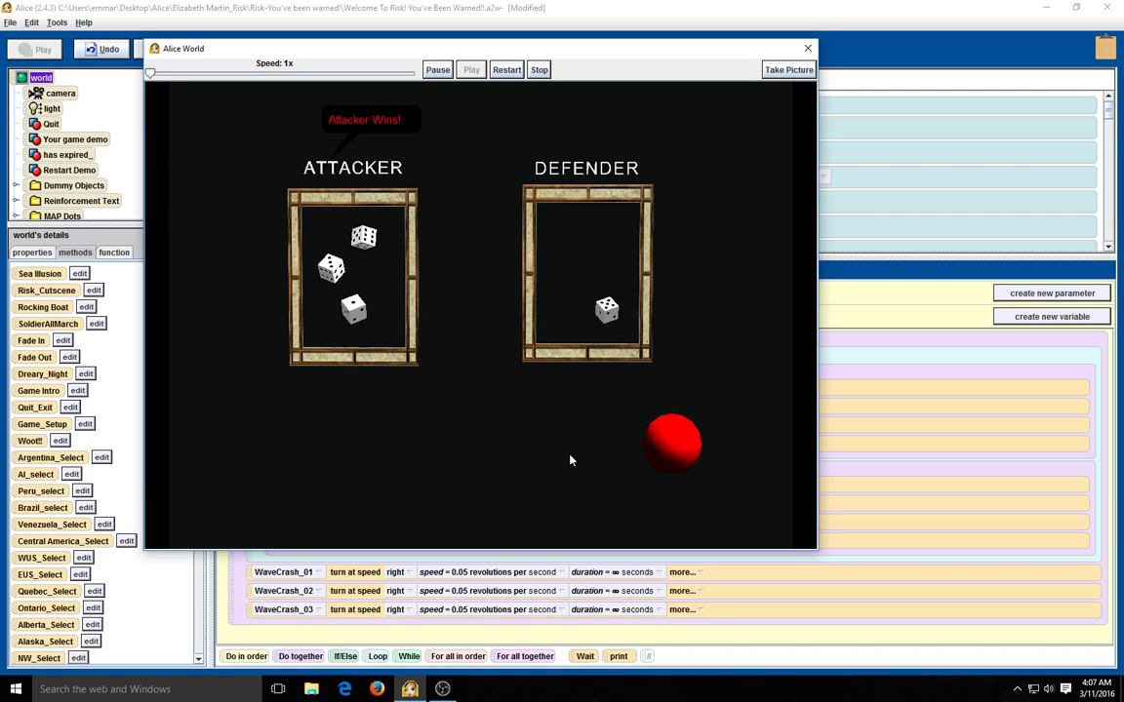
pyautogui.moveTo(608, 391)
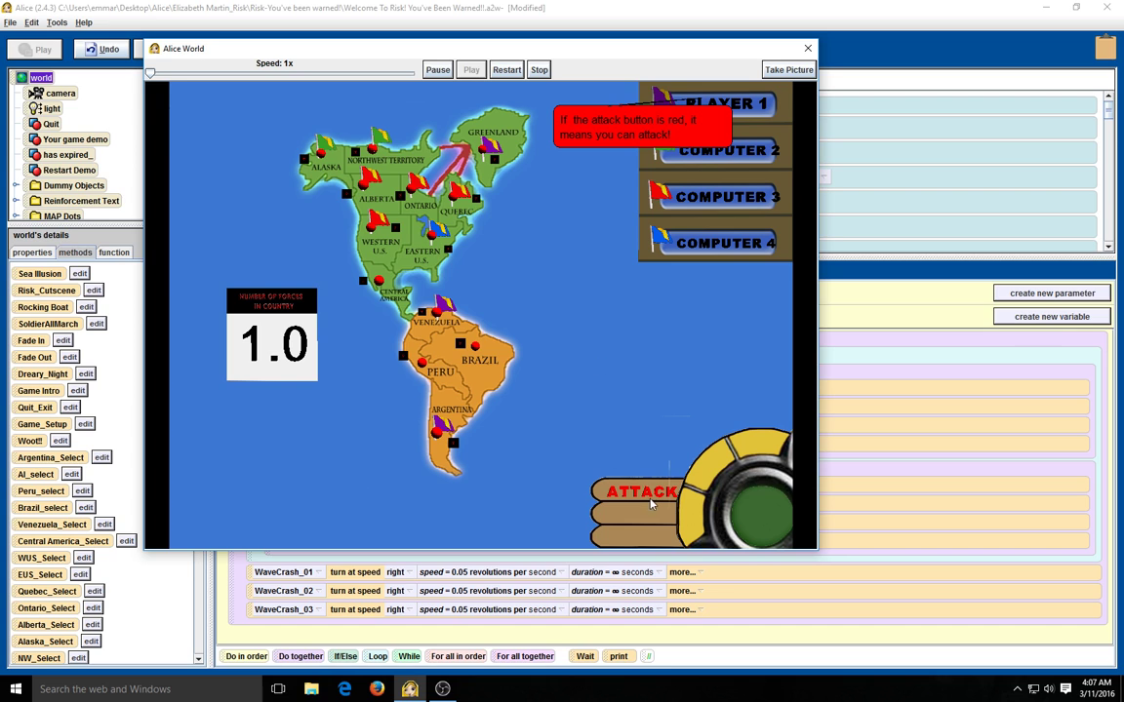
pyautogui.moveTo(438, 231)
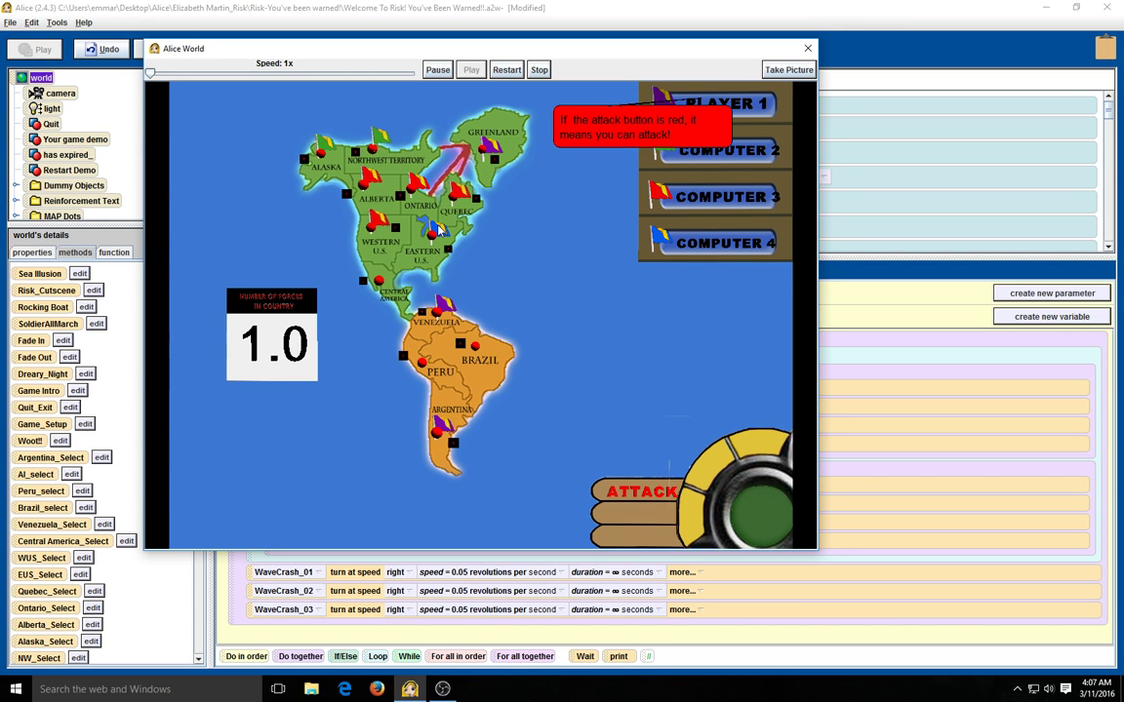